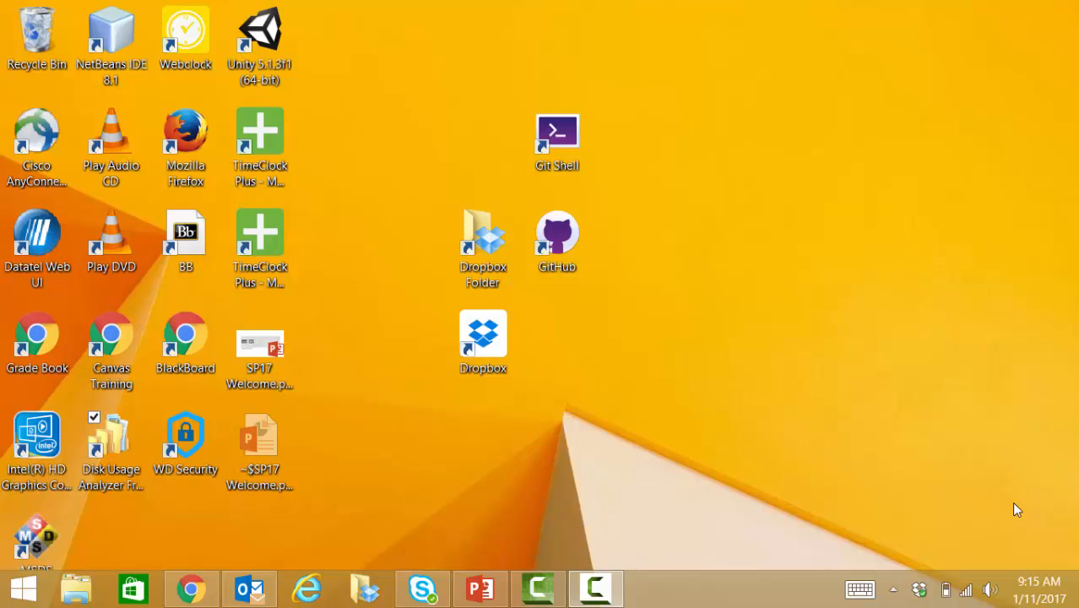
mouse_move(682, 439)
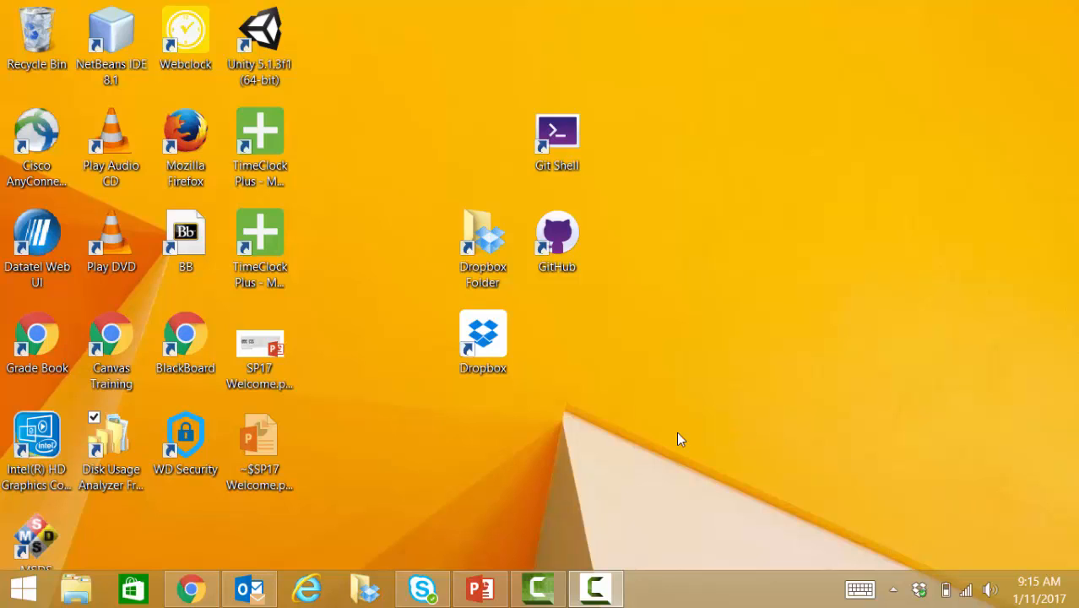
mouse_move(515, 456)
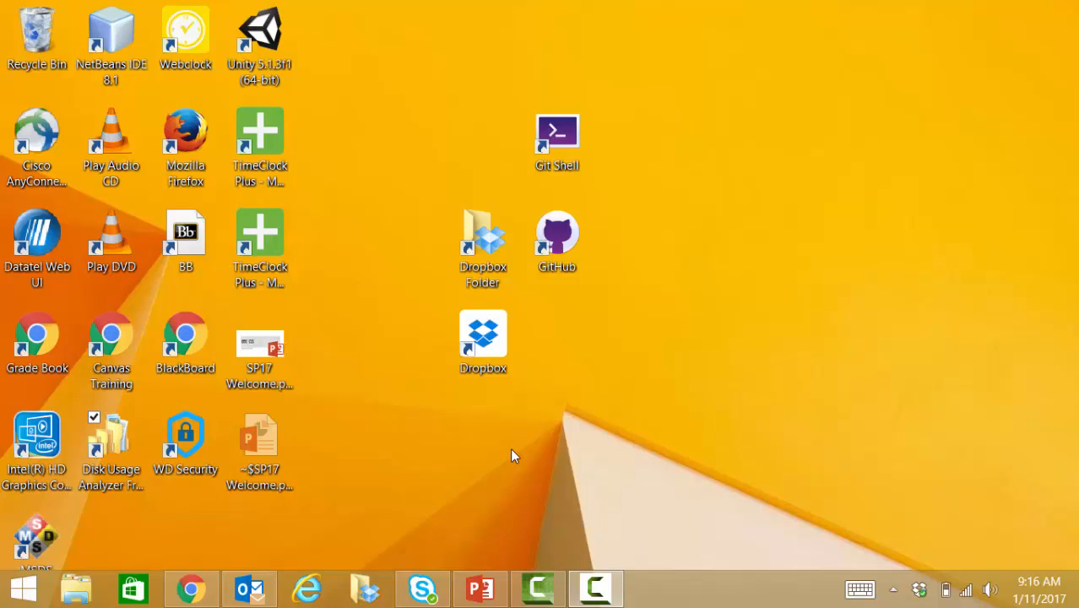
mouse_move(324, 581)
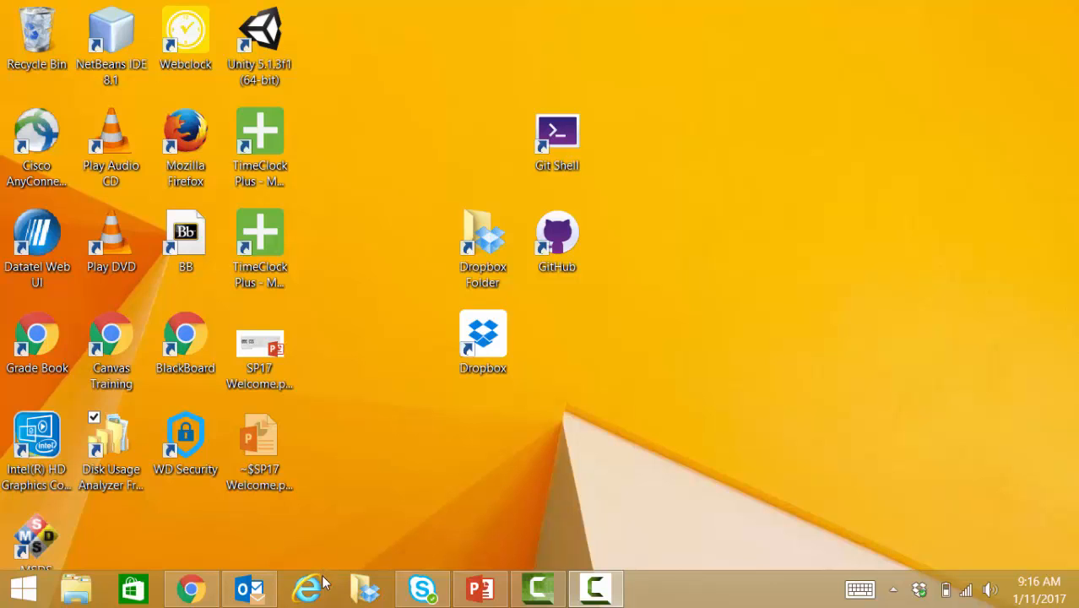
Search the web in Internet Explorer for 'ozarks technical on the hub'.
left_click(307, 587)
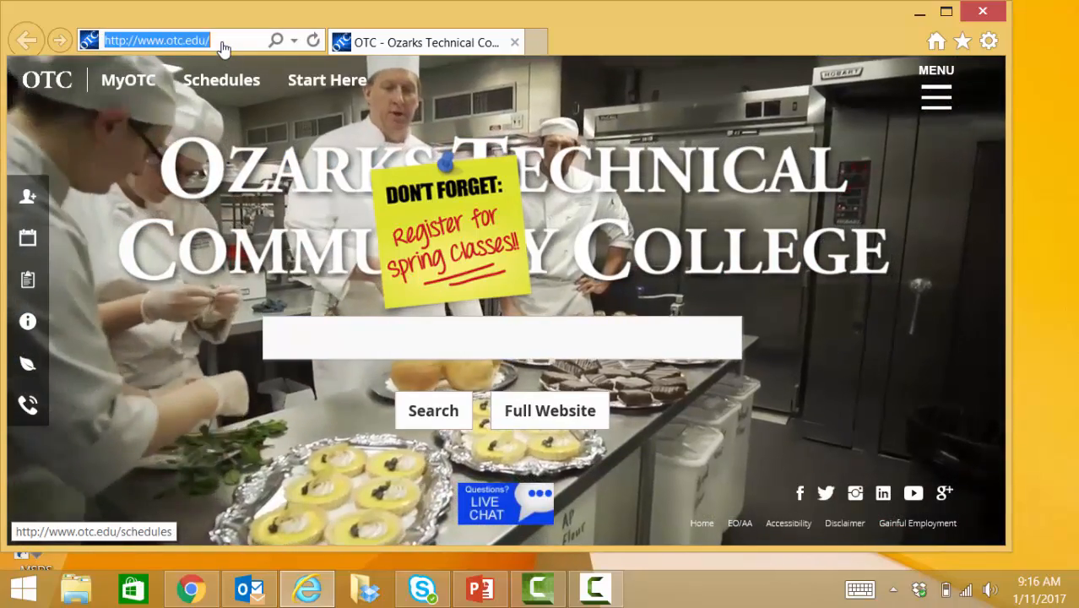
type("o")
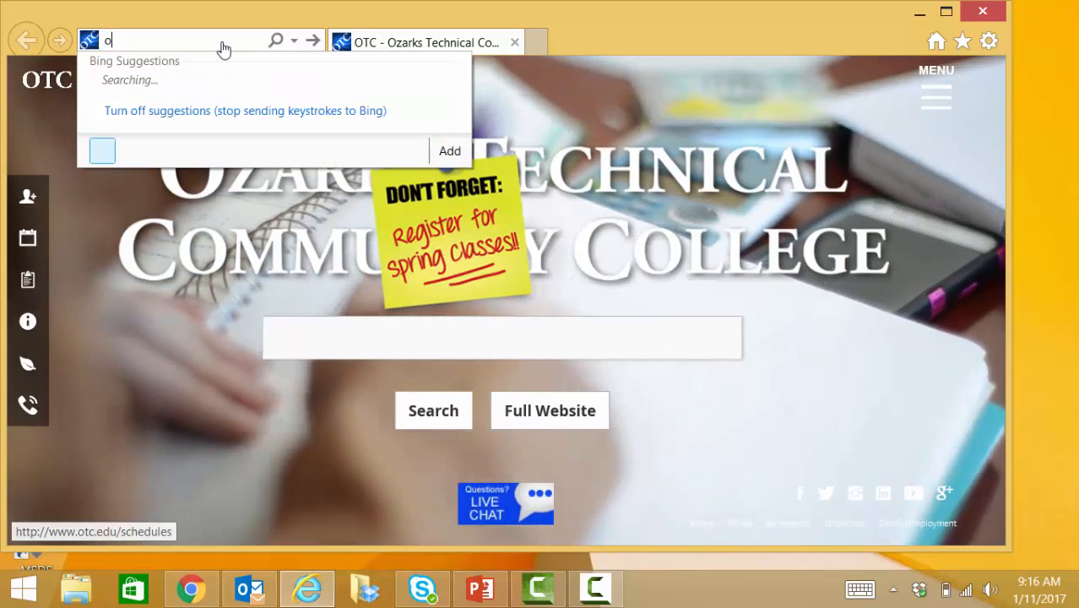
type("ozarks technical on the hub")
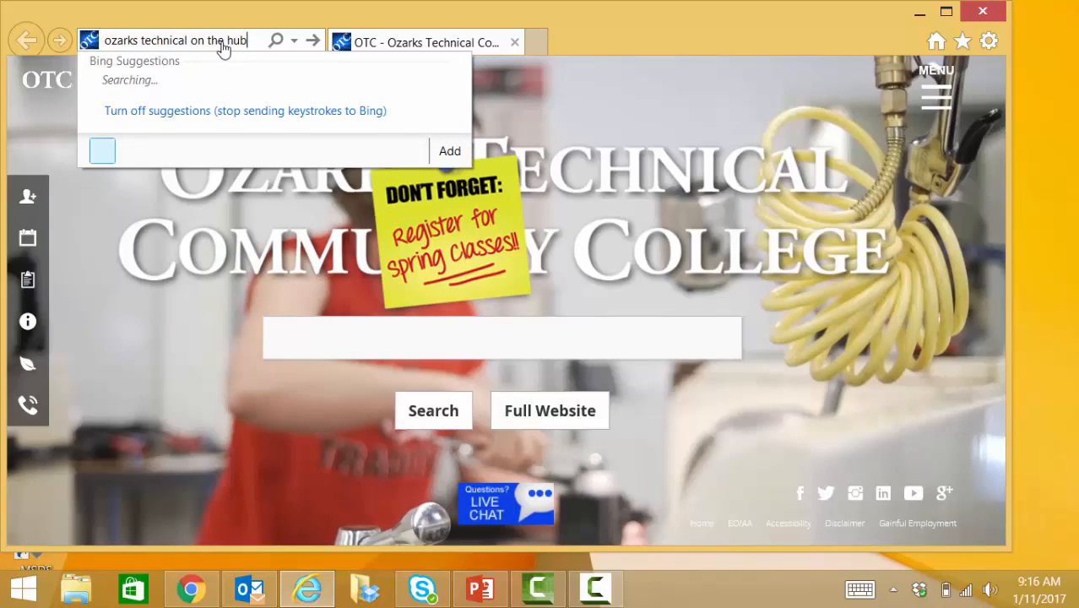
key("enter")
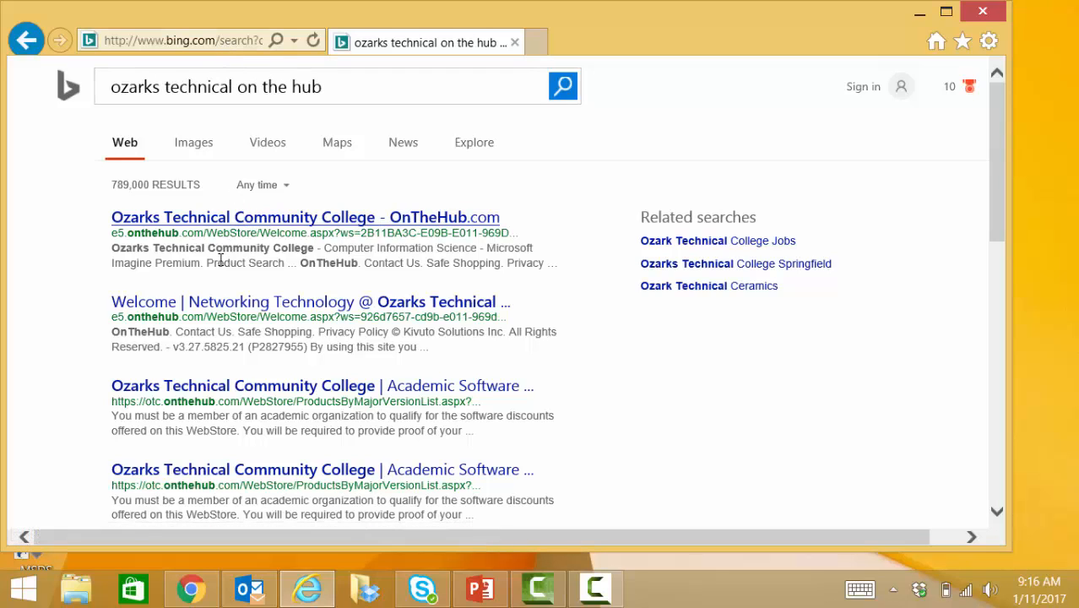
mouse_move(277, 246)
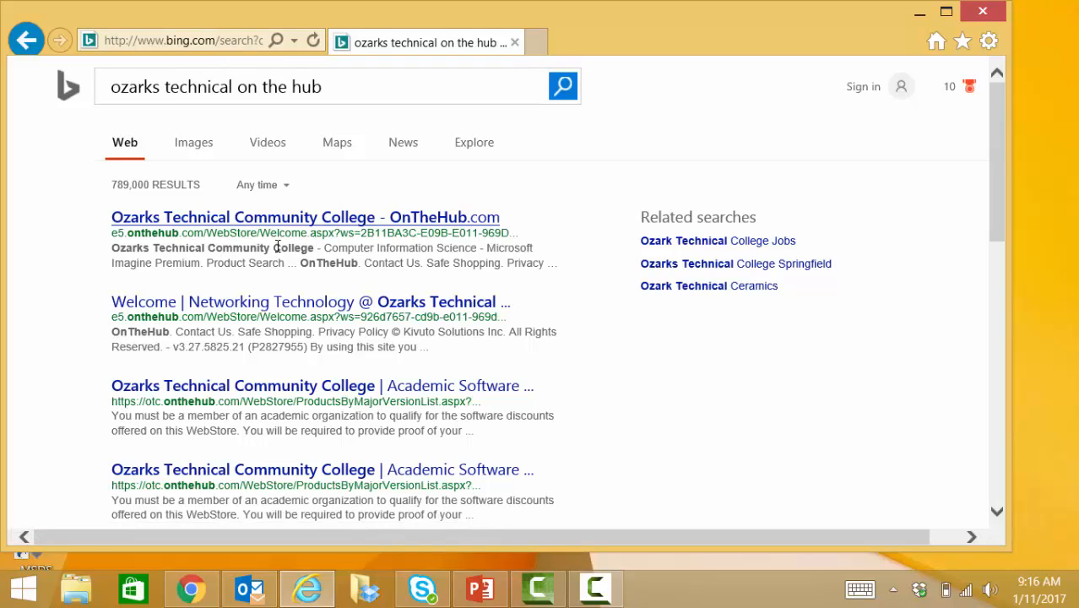
mouse_move(302, 224)
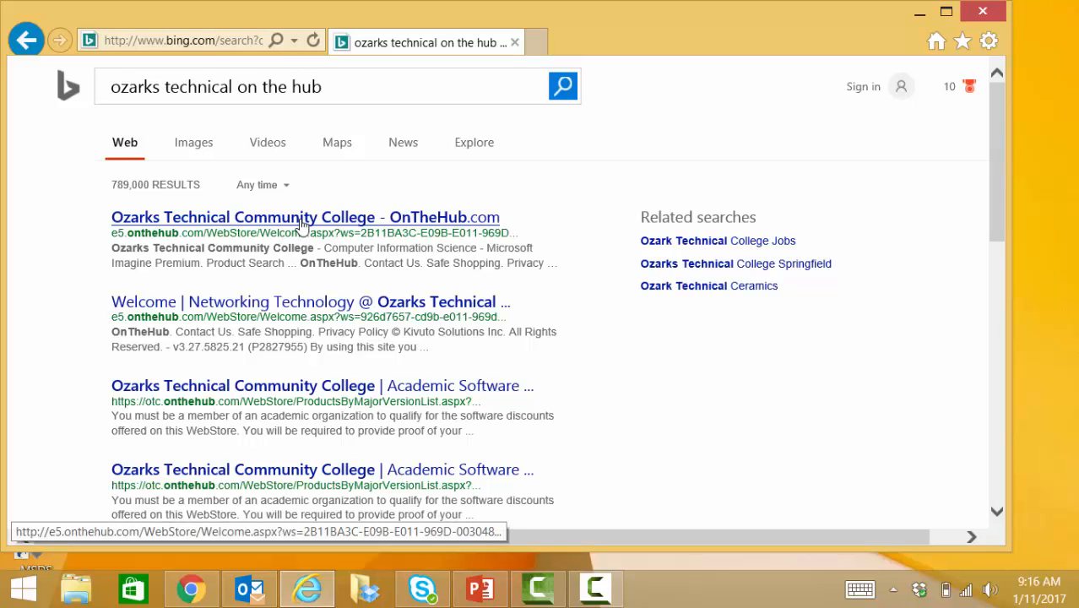
Open the 'Ozarks Technical Community College - OnTheHub.com' result to reach the WebStore welcome page.
left_click(305, 217)
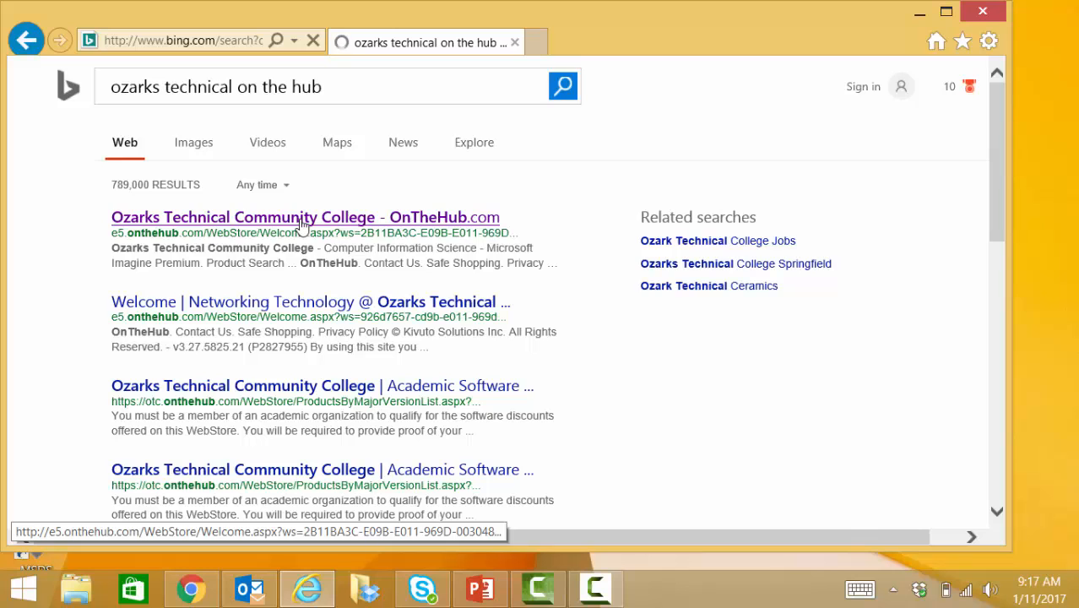
left_click(305, 217)
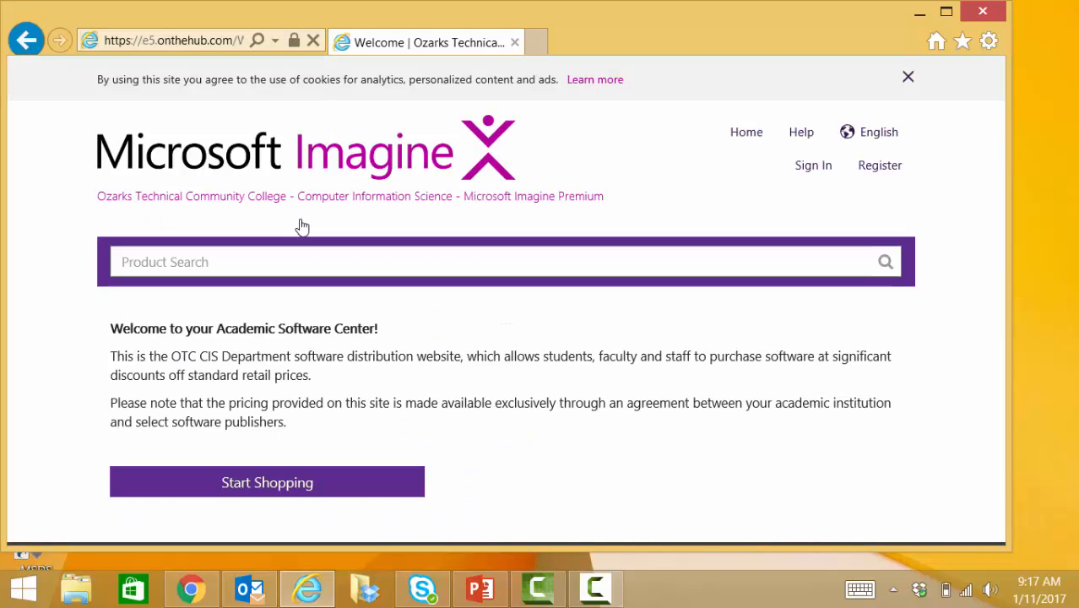
left_click(267, 483)
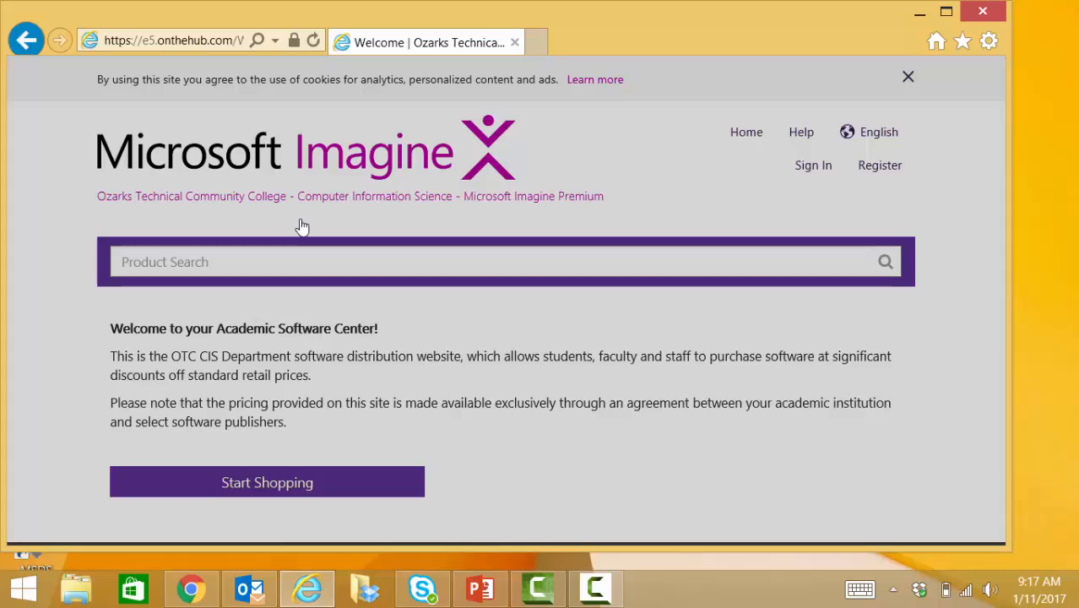
mouse_move(813, 165)
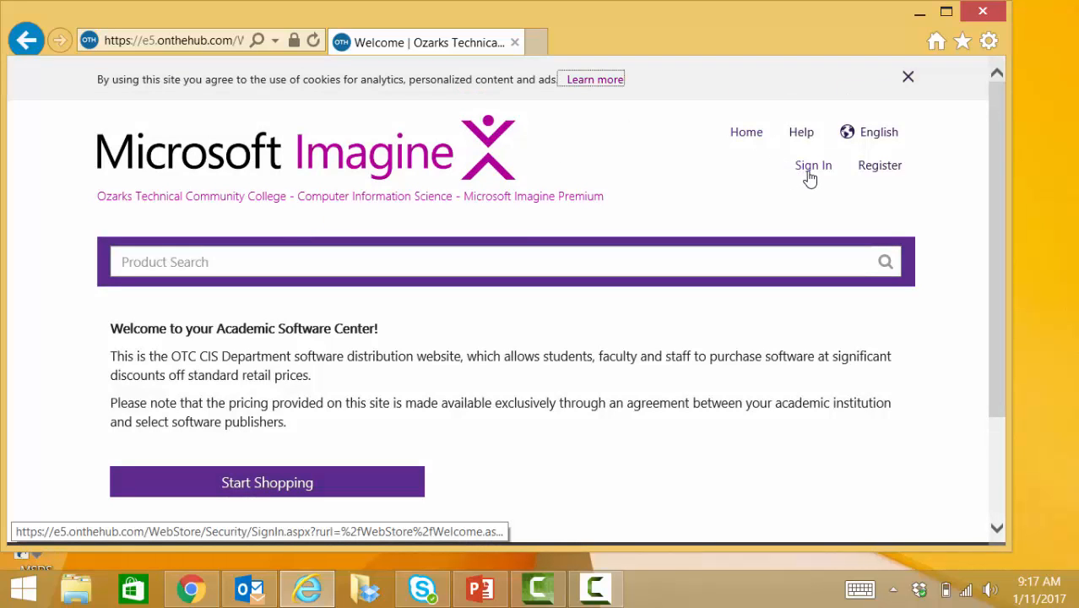
Sign in to the OTC WebStore with the student username and password.
left_click(814, 164)
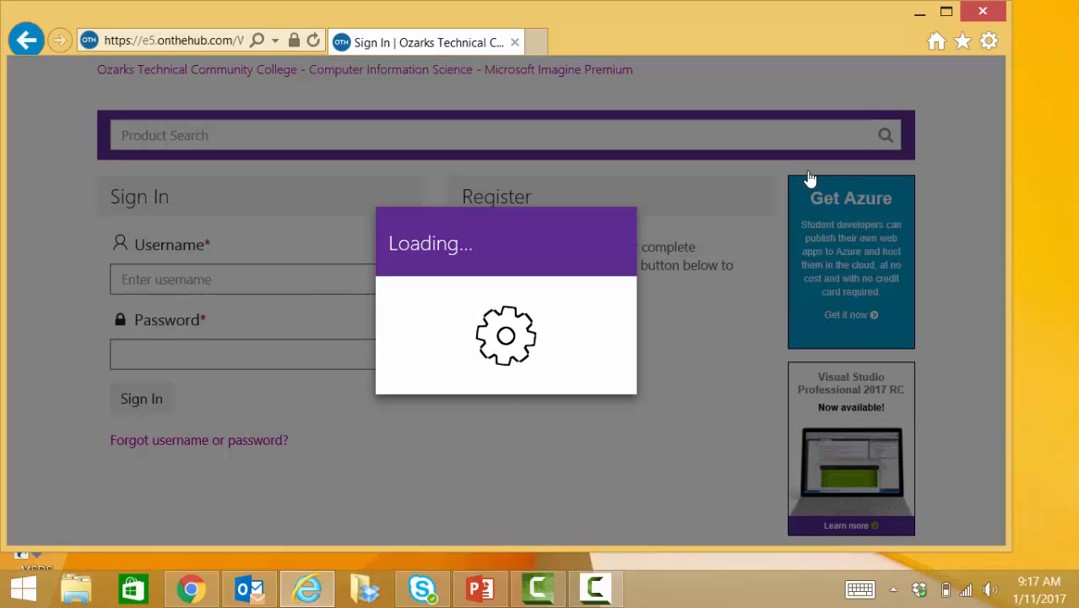
type("rileyre")
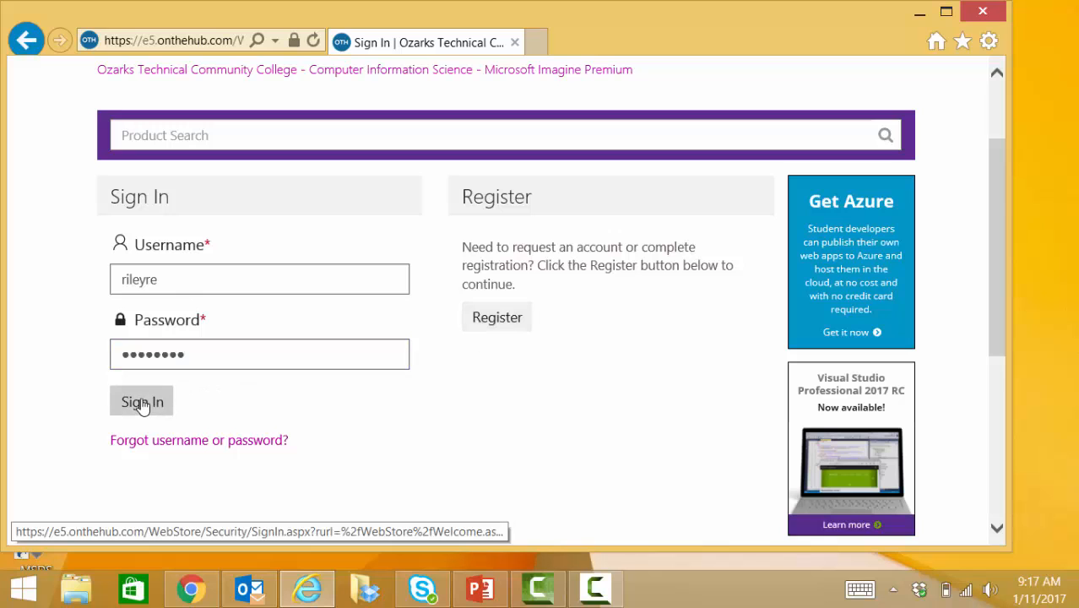
left_click(141, 401)
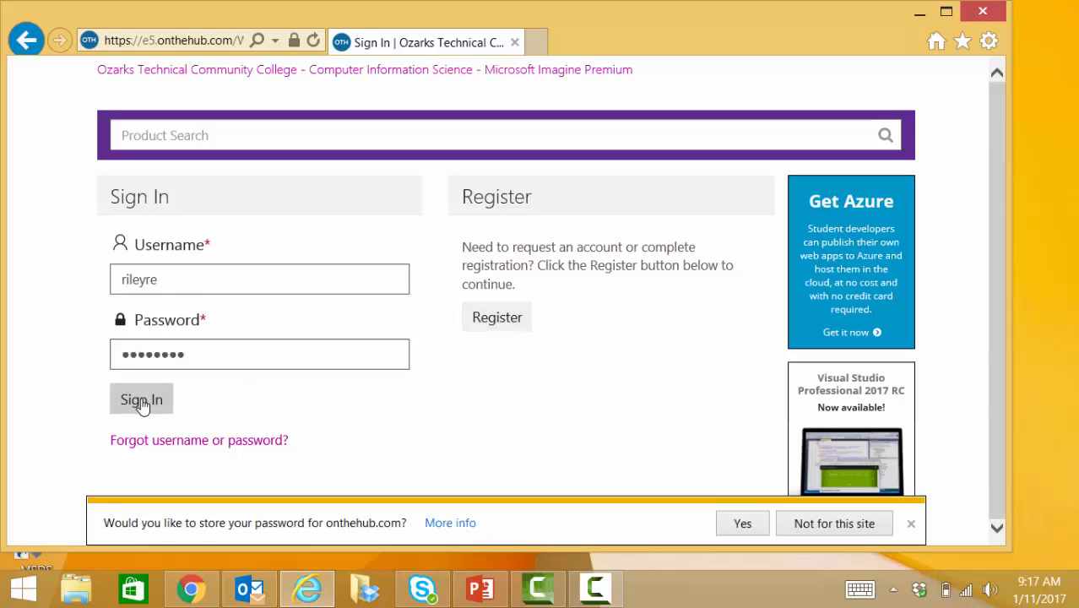
left_click(141, 400)
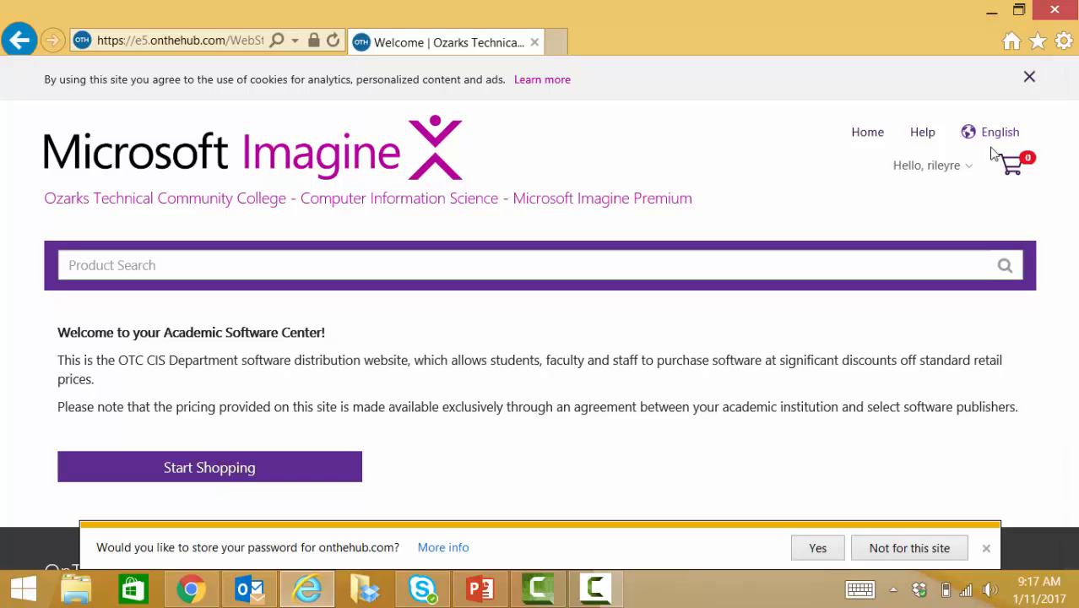
mouse_move(1059, 165)
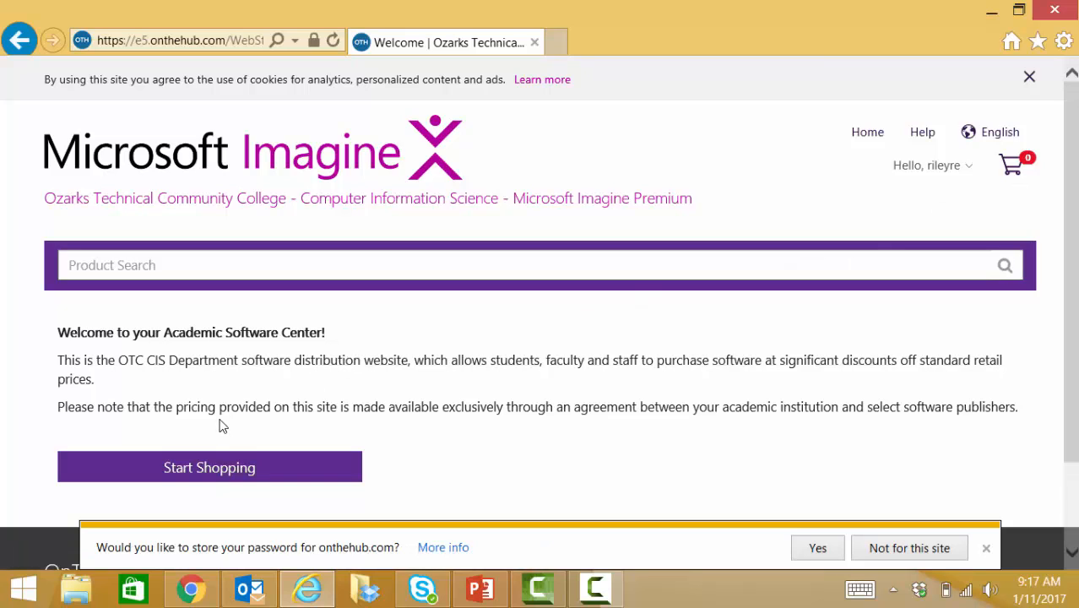
Search the product catalogue for 'visio' to list Visio Professional 2013 SP1.
left_click(209, 467)
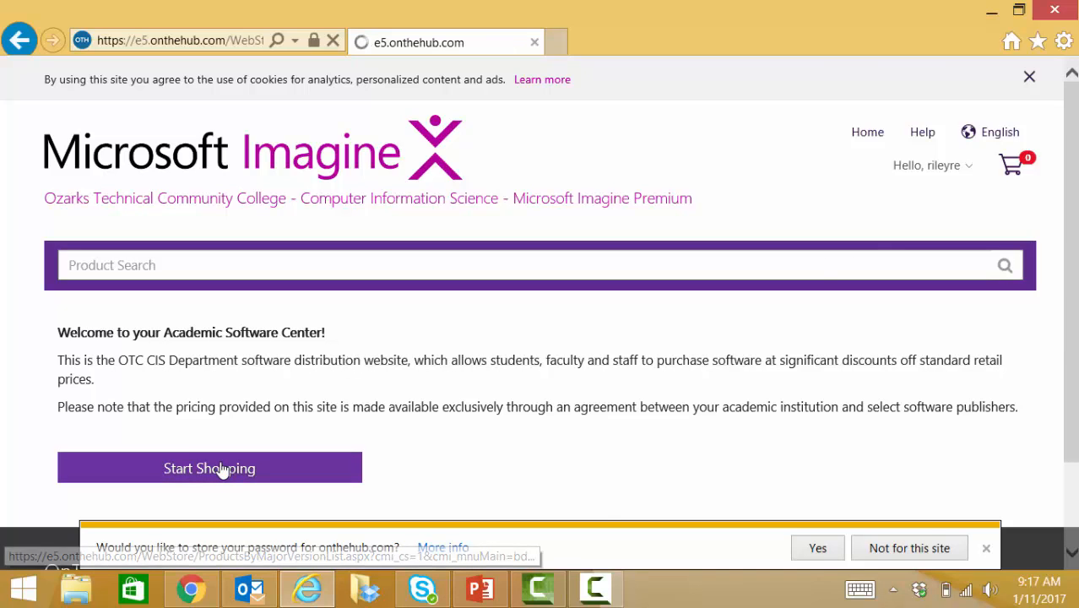
left_click(208, 468)
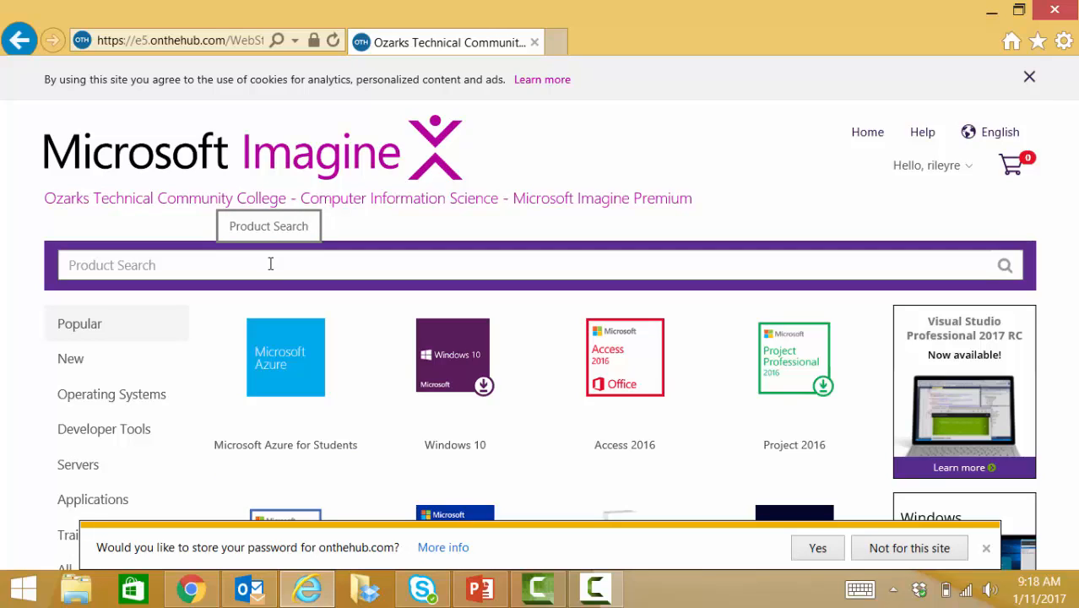
type("vi")
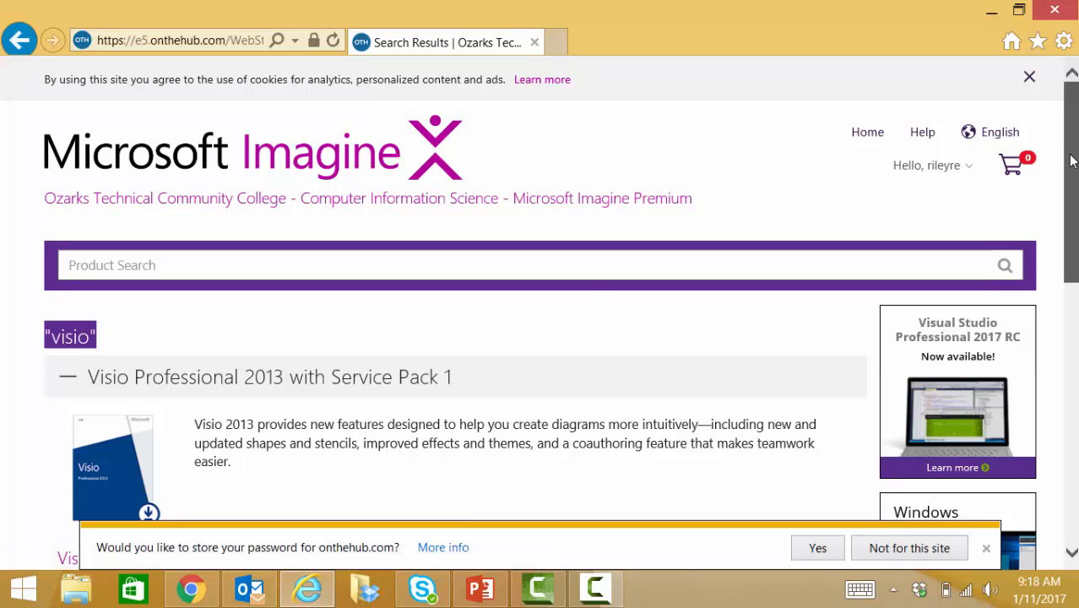
scroll("down", 3)
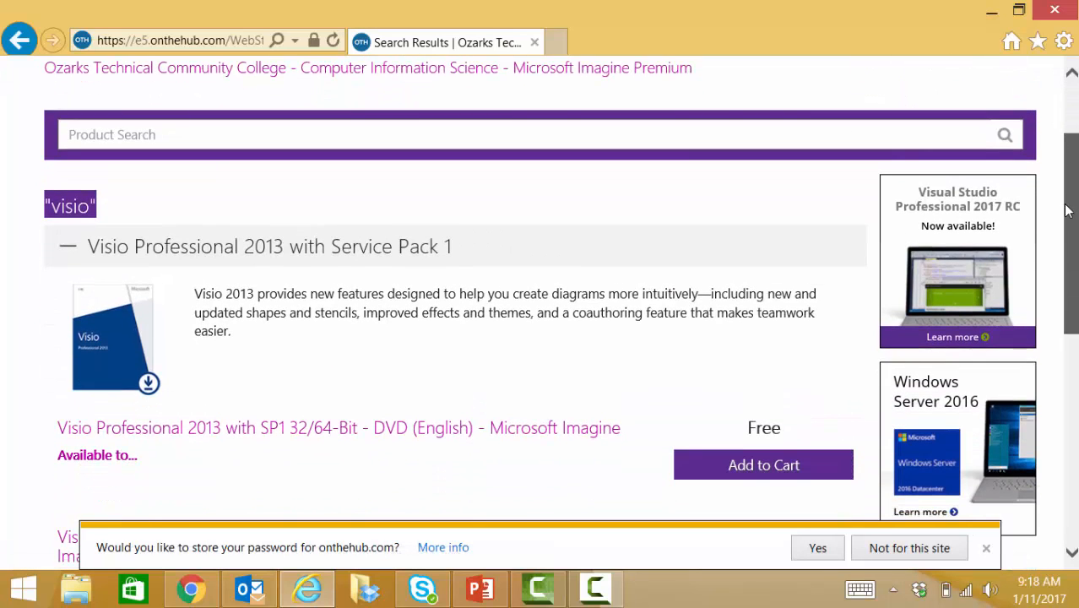
scroll("down", 3)
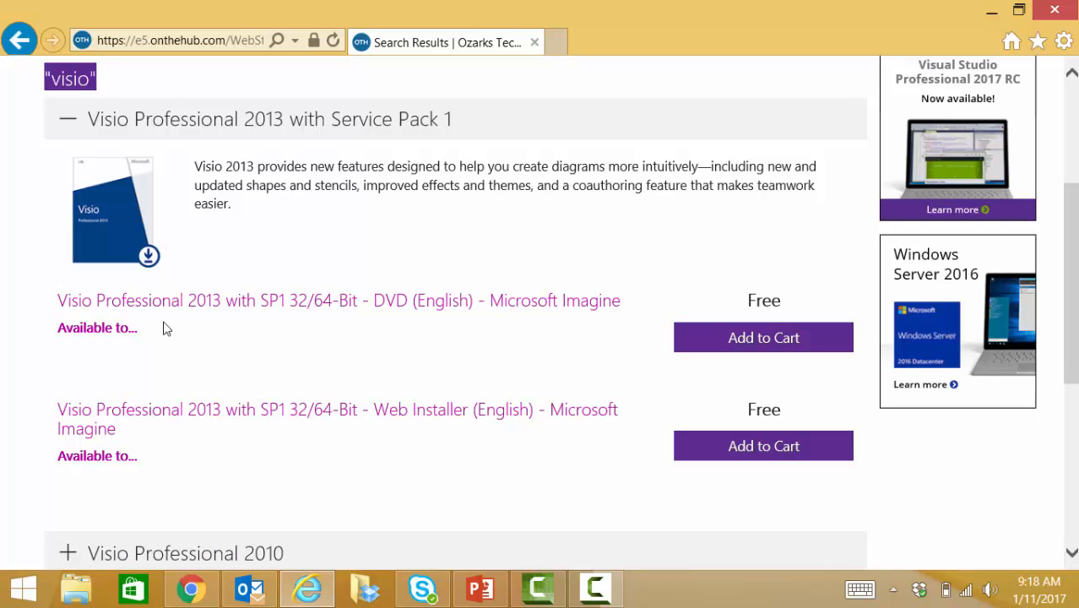
mouse_move(401, 300)
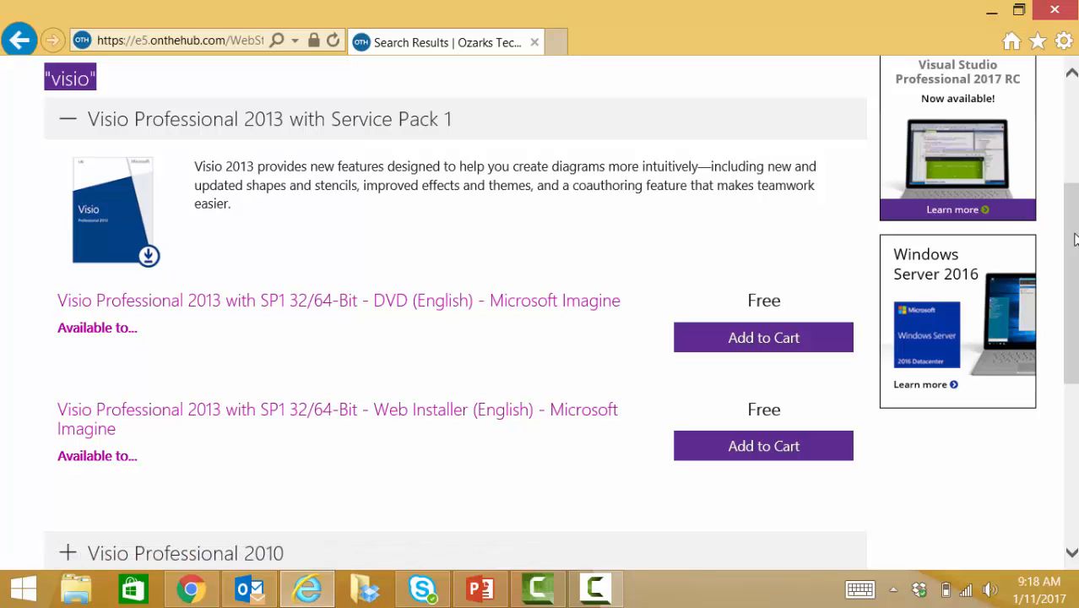
scroll("down", 3)
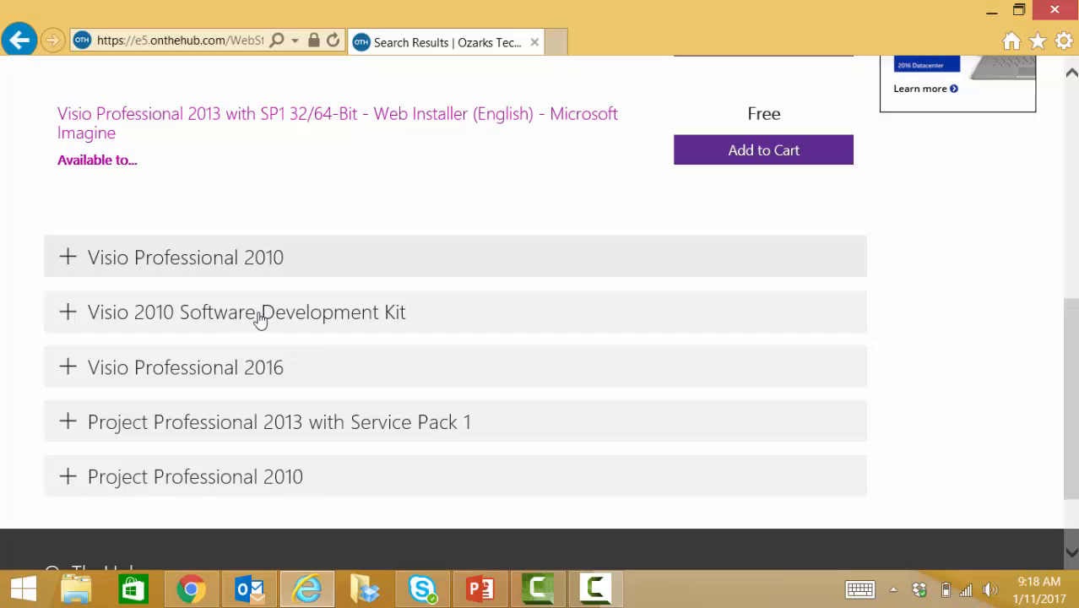
mouse_move(215, 367)
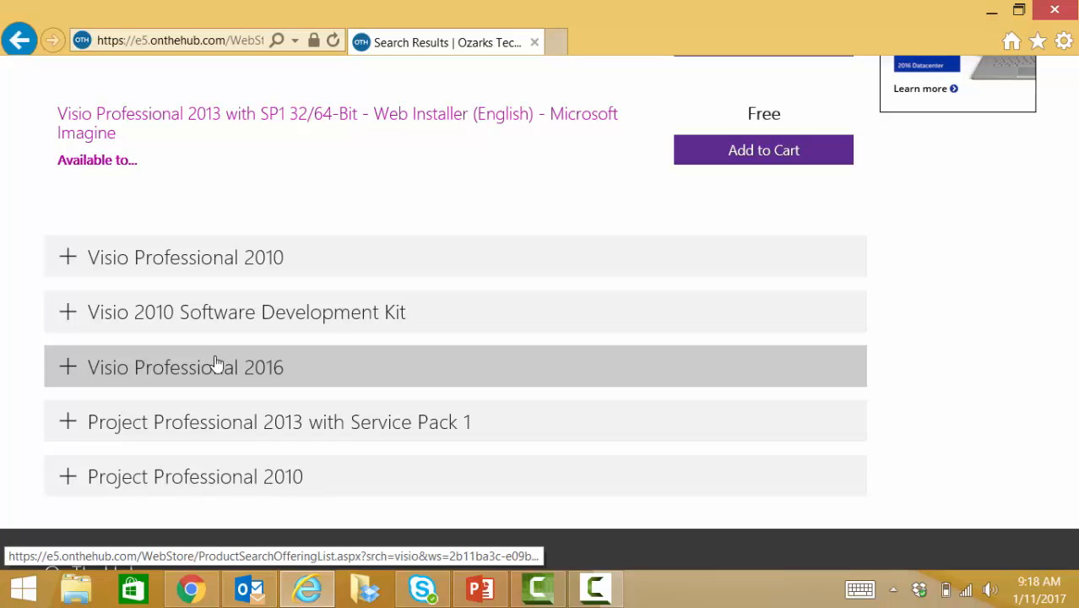
mouse_move(246, 422)
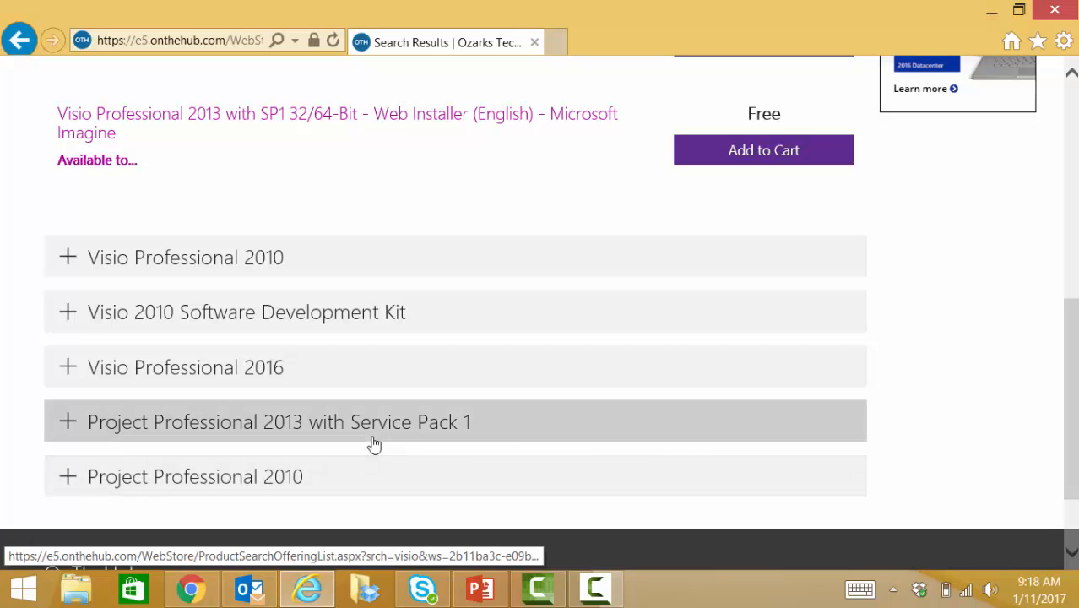
mouse_move(274, 257)
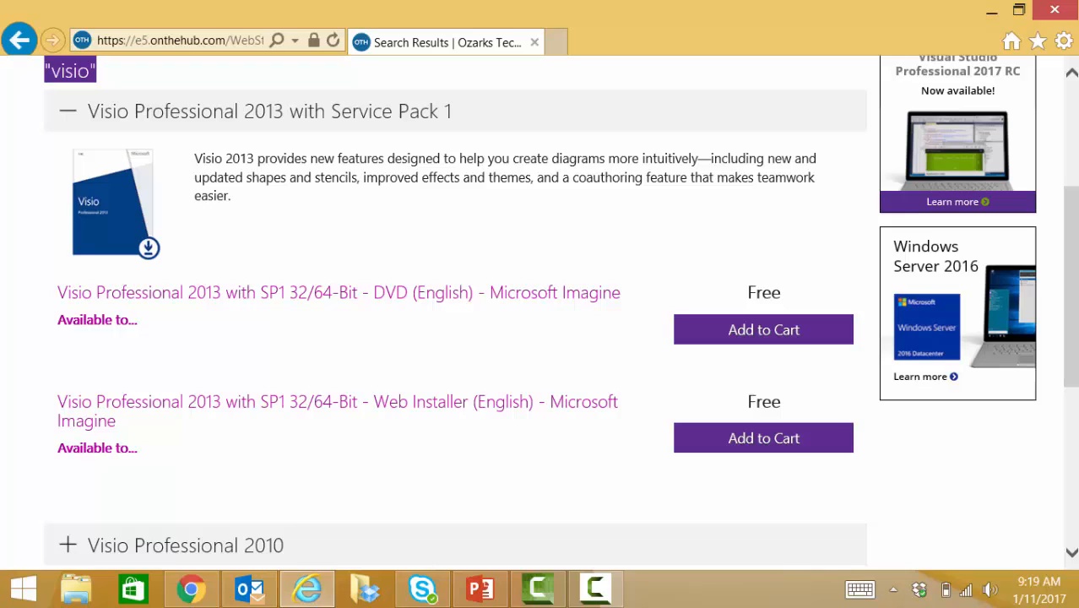
mouse_move(505, 293)
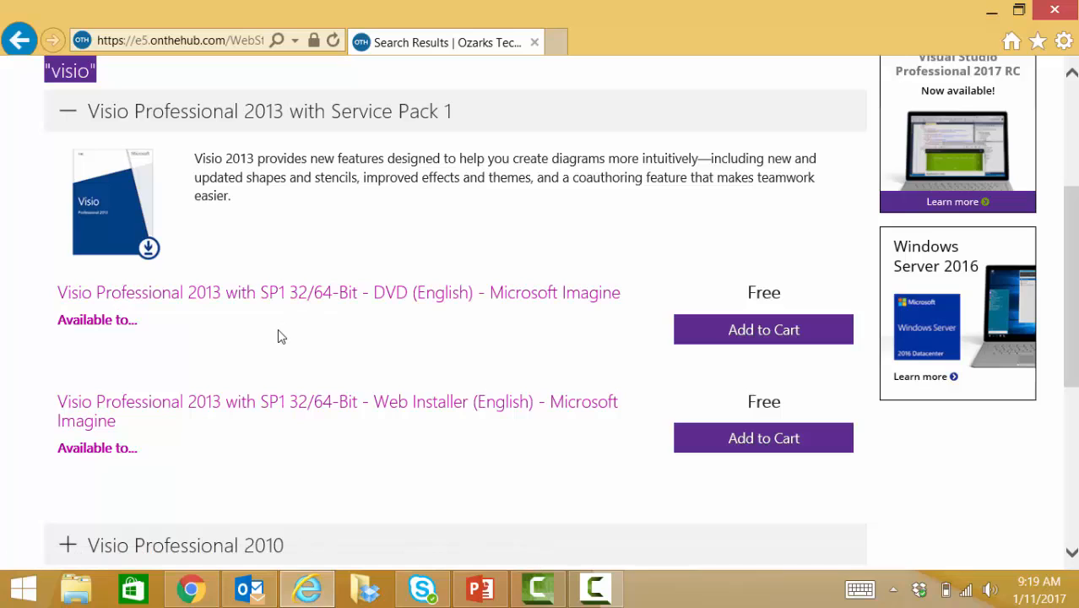
mouse_move(417, 292)
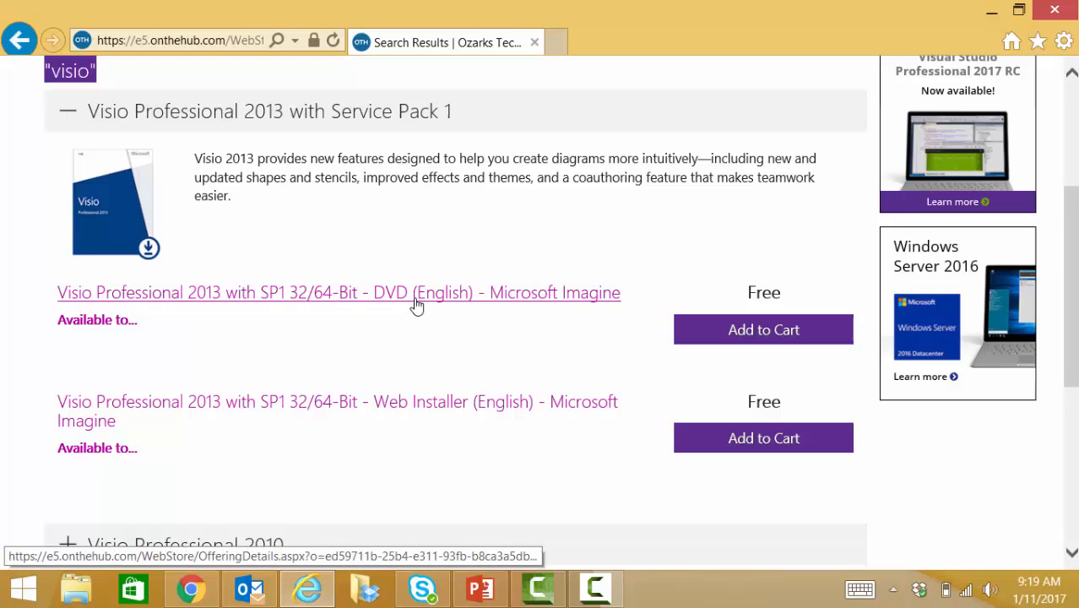
mouse_move(413, 410)
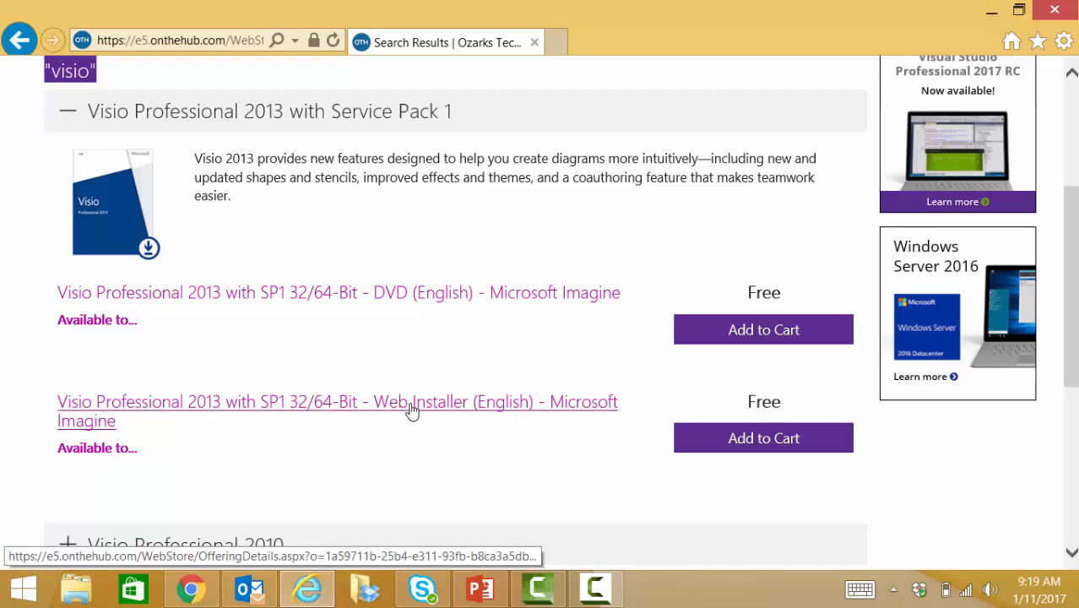
mouse_move(414, 449)
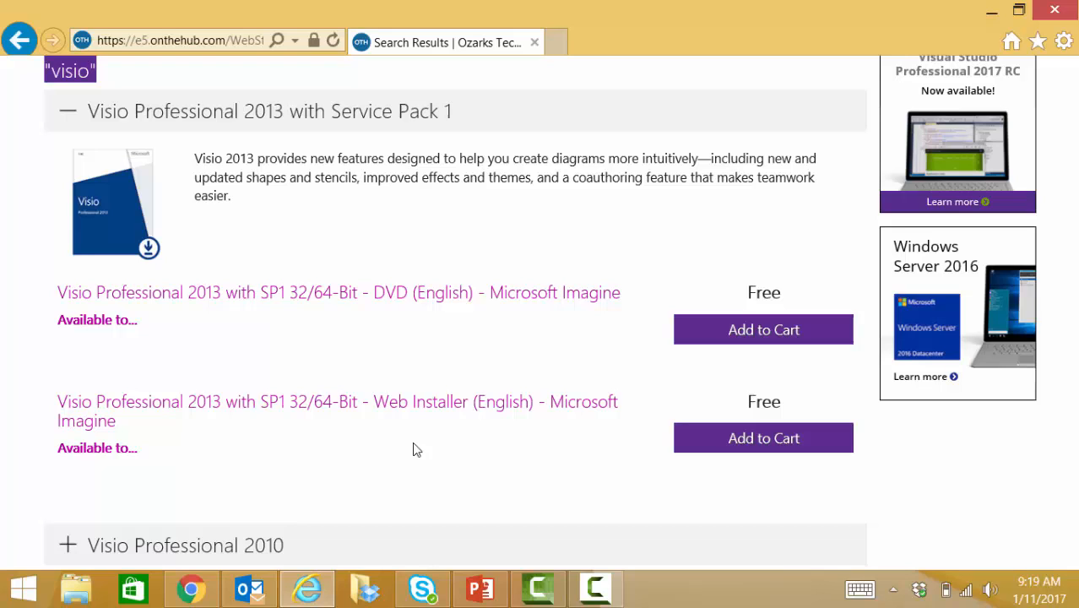
mouse_move(428, 427)
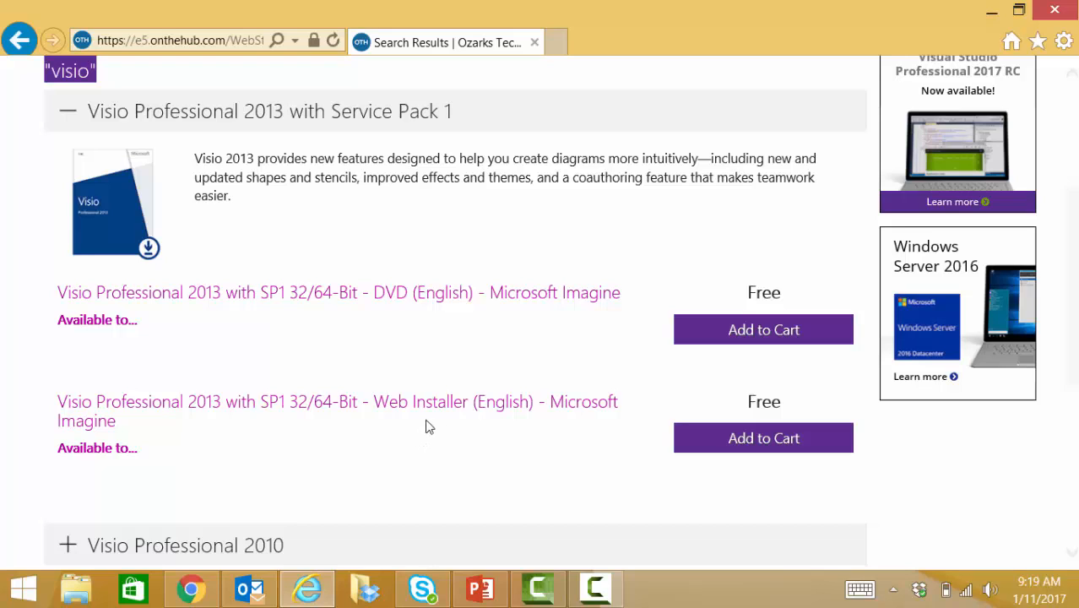
mouse_move(439, 411)
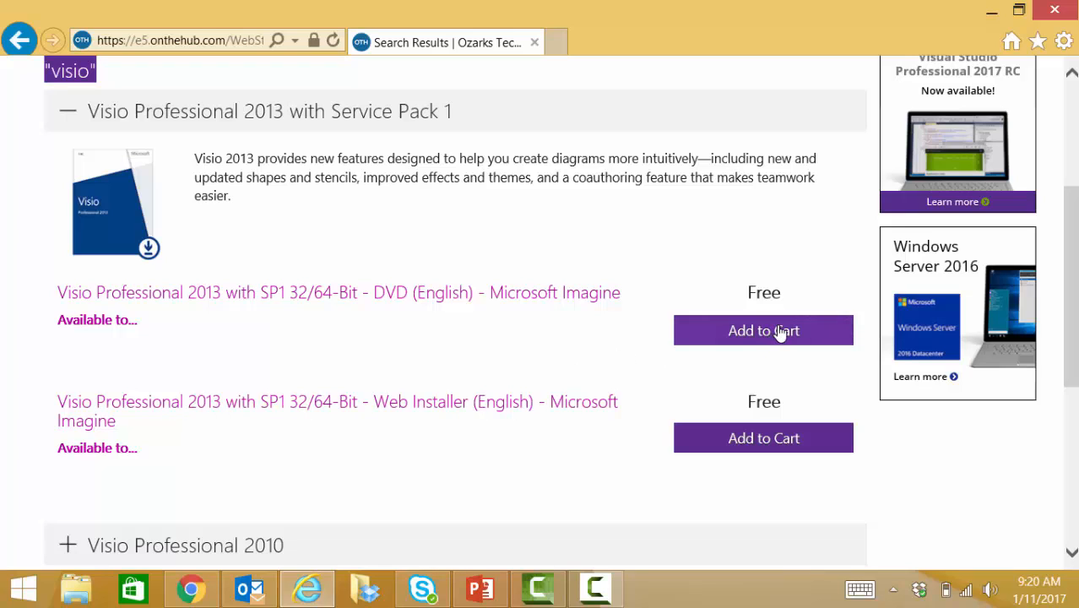
Add the free Visio Professional 2013 SP1 DVD edition to the cart.
left_click(762, 330)
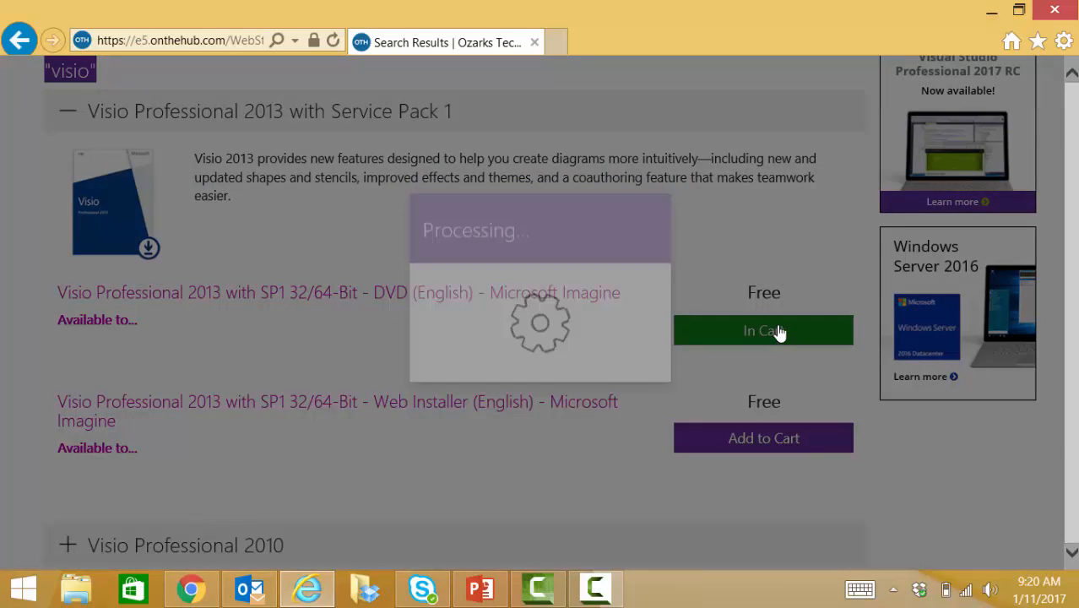
left_click(762, 330)
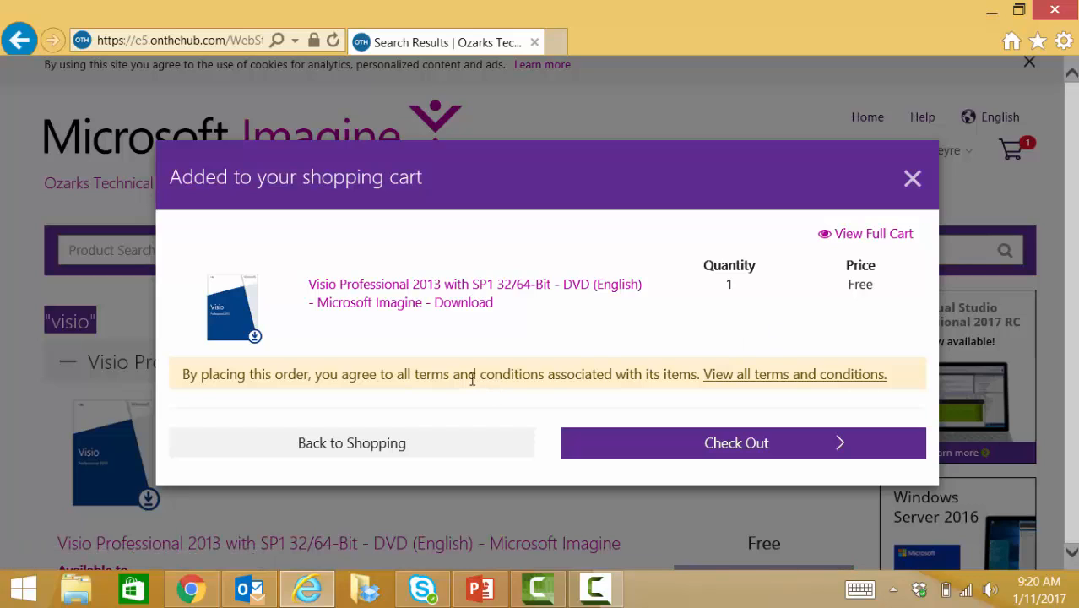
mouse_move(585, 380)
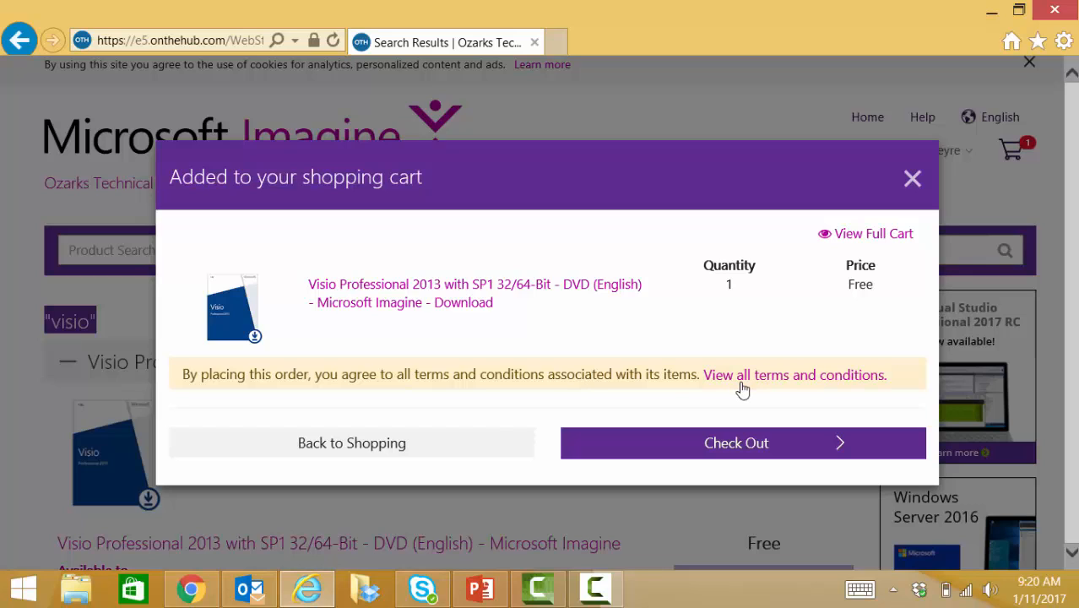
mouse_move(697, 408)
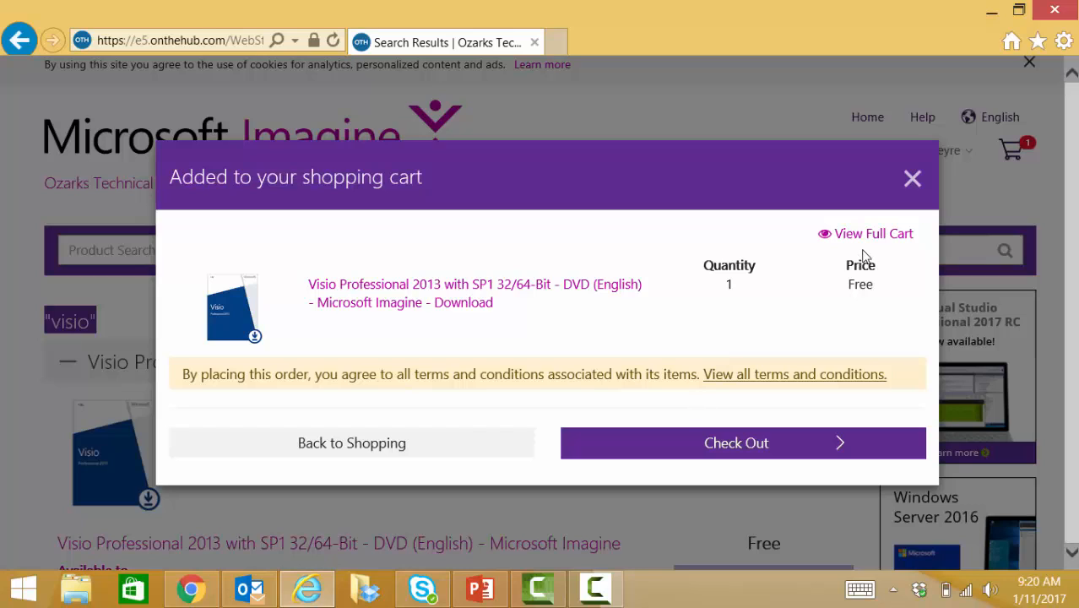
mouse_move(559, 316)
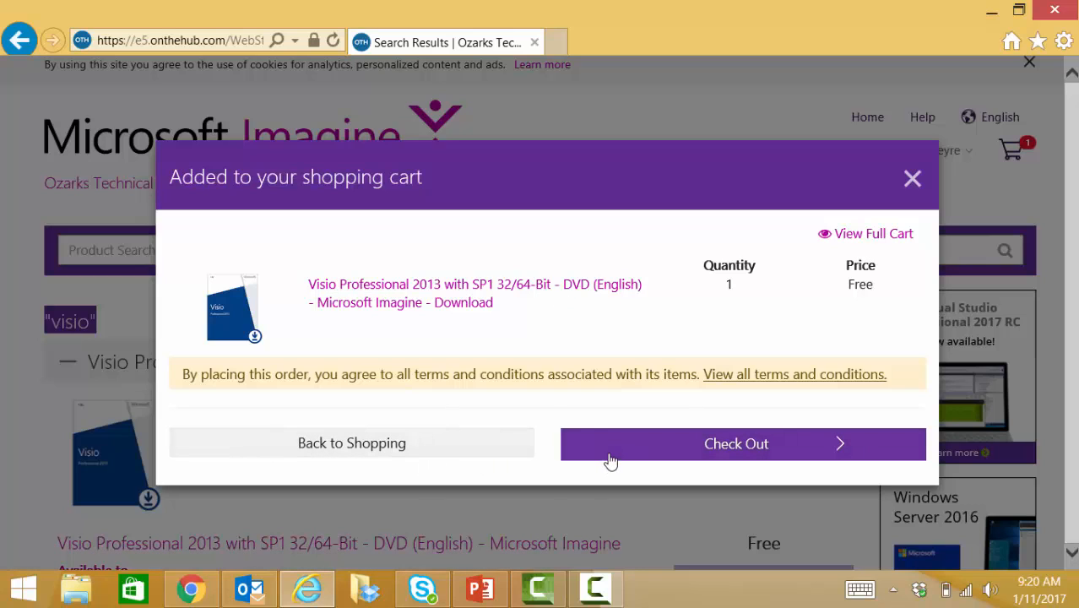
mouse_move(439, 293)
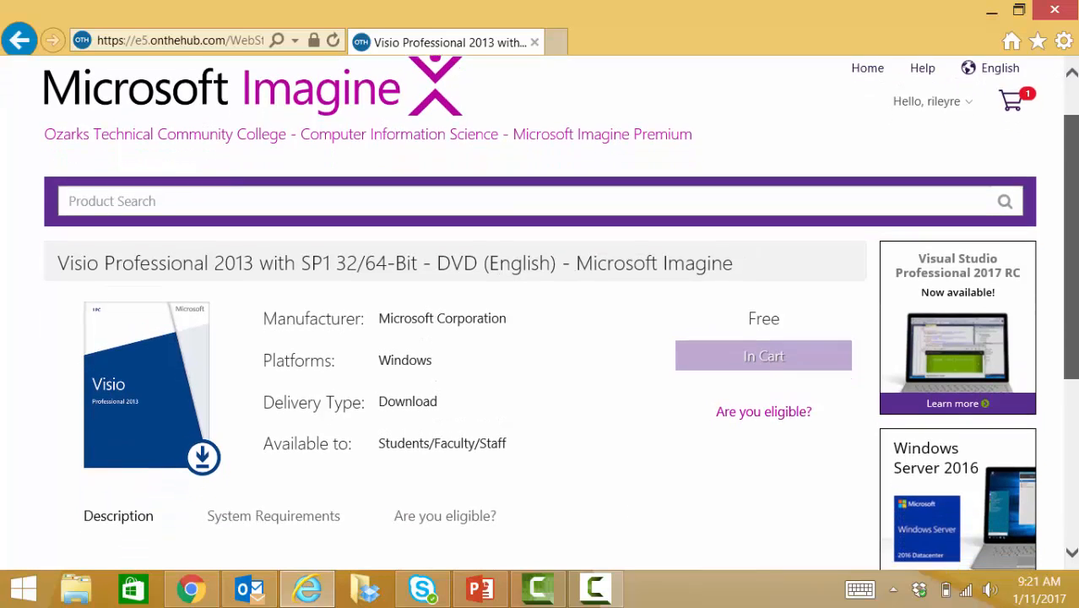
scroll("down", 3)
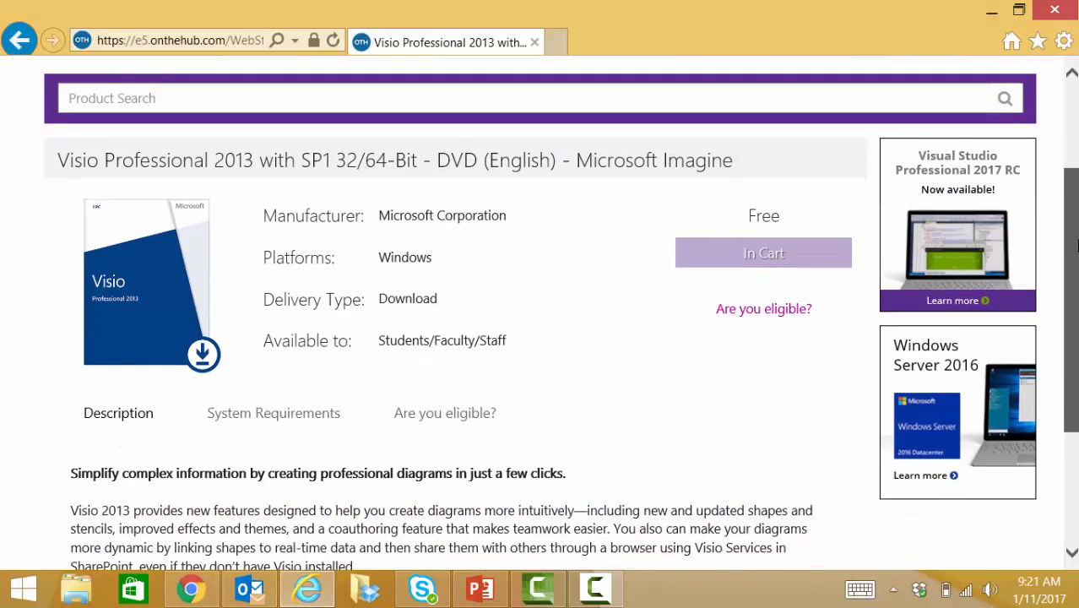
scroll("down", 3)
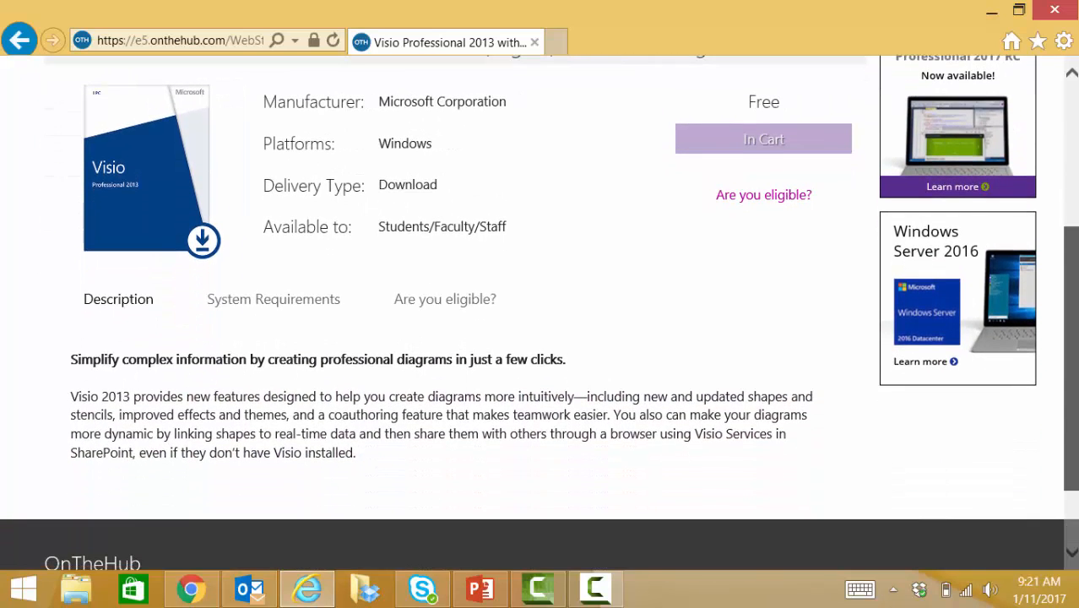
scroll("down", 3)
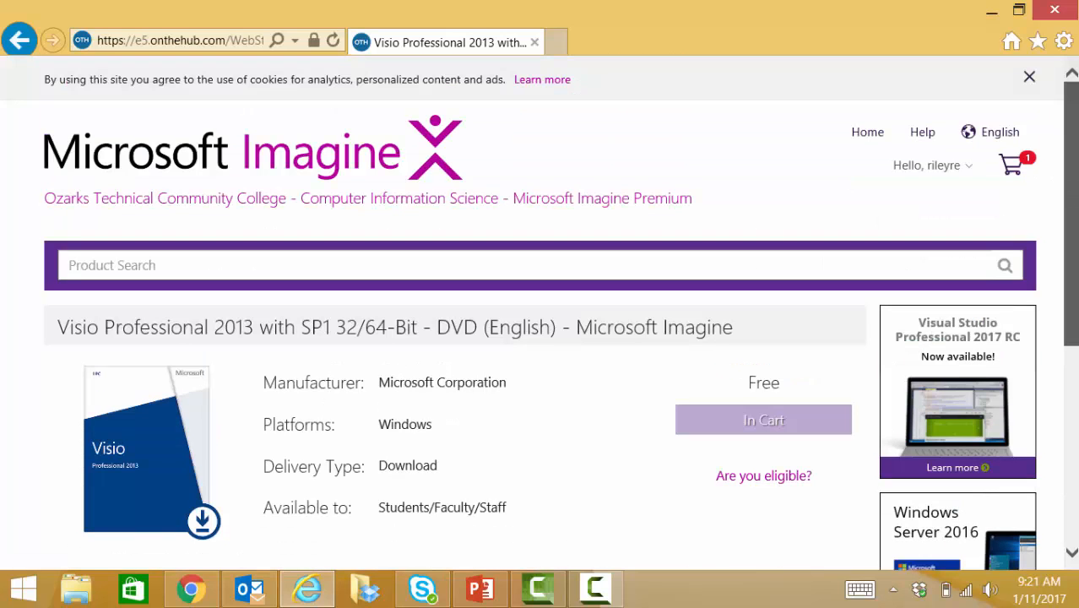
mouse_move(758, 427)
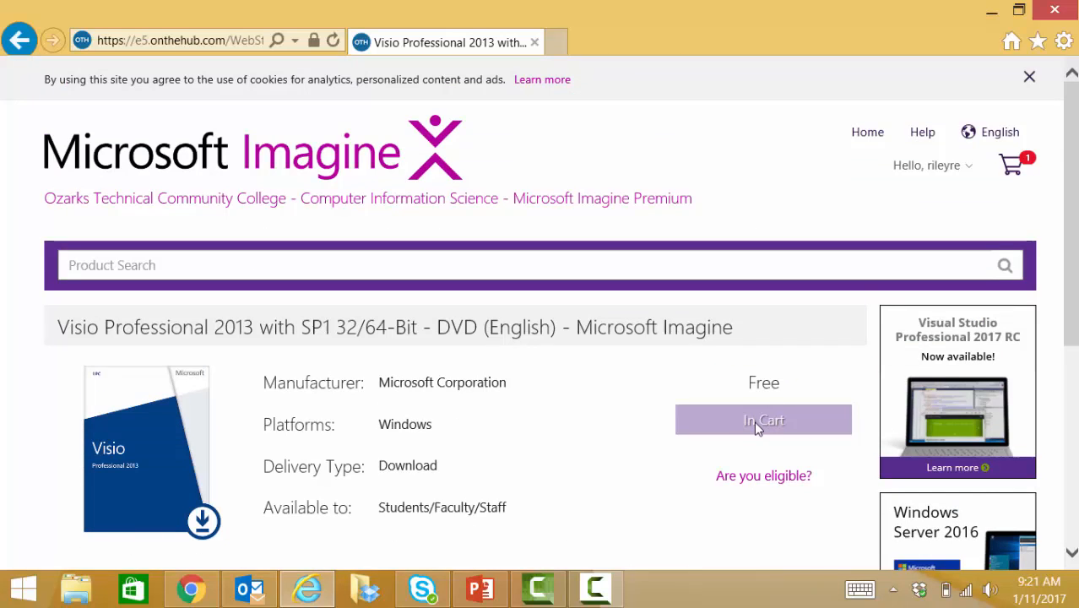
mouse_move(1013, 165)
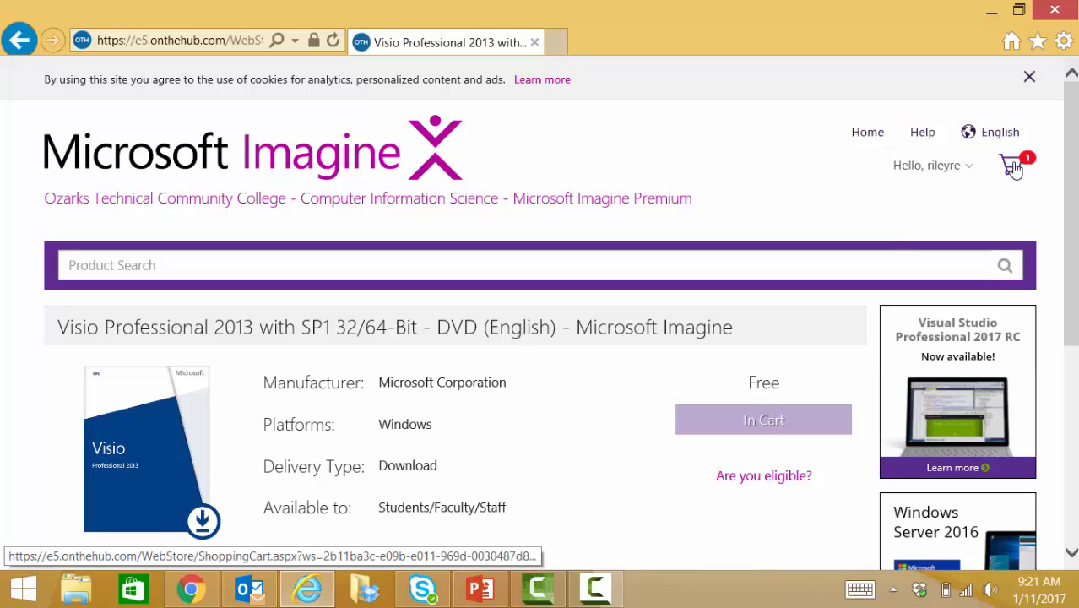
Review the cart and check out the free Visio 2013 DVD order.
left_click(1011, 164)
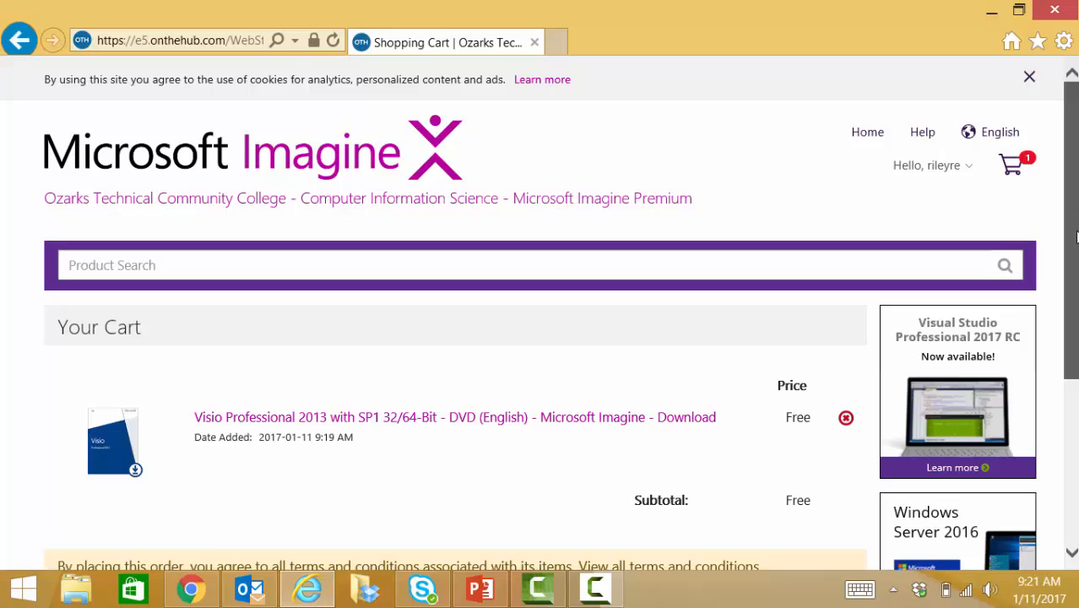
scroll("down", 3)
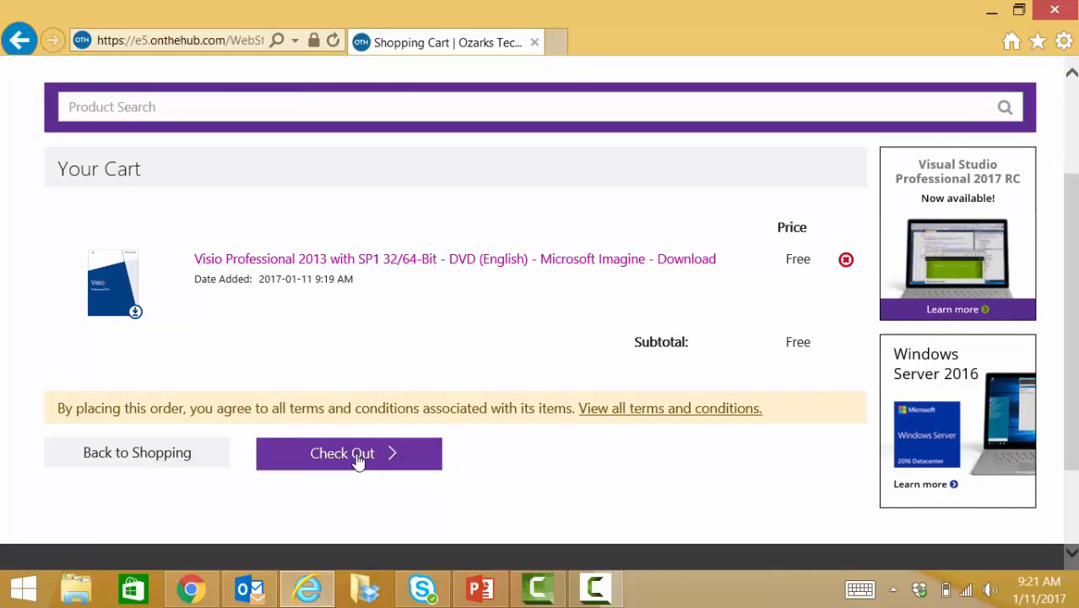
left_click(348, 454)
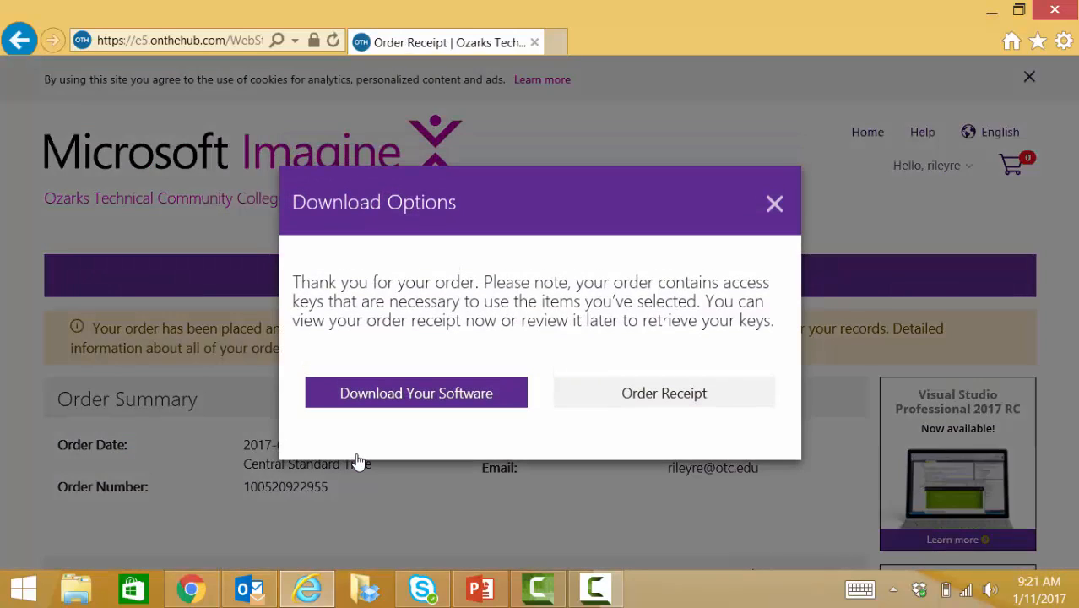
mouse_move(416, 393)
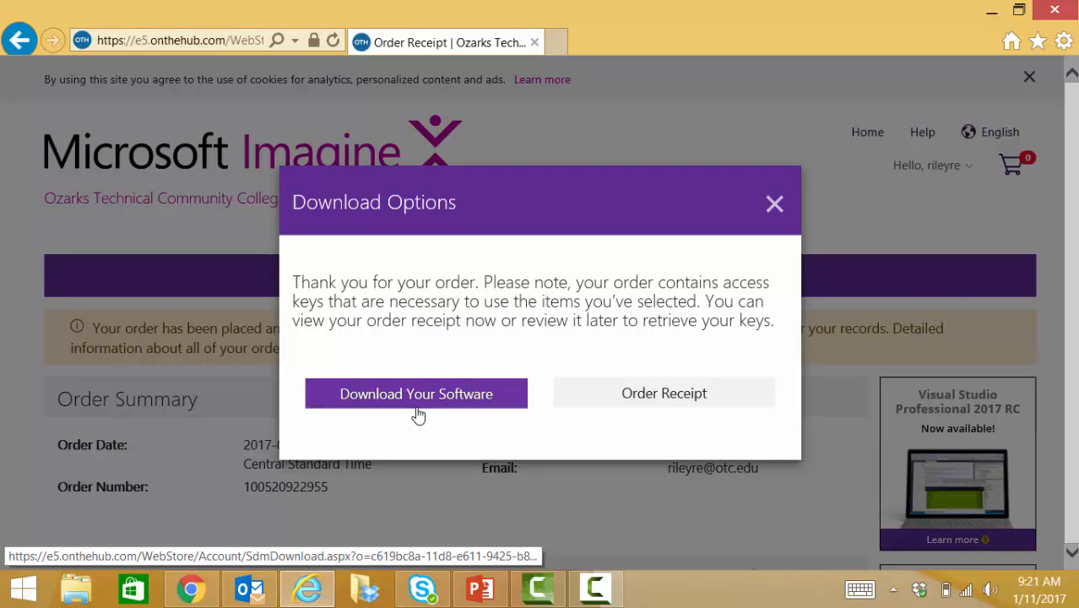
Choose Download Your Software, then close the Download Options dialog to see the receipt.
left_click(416, 393)
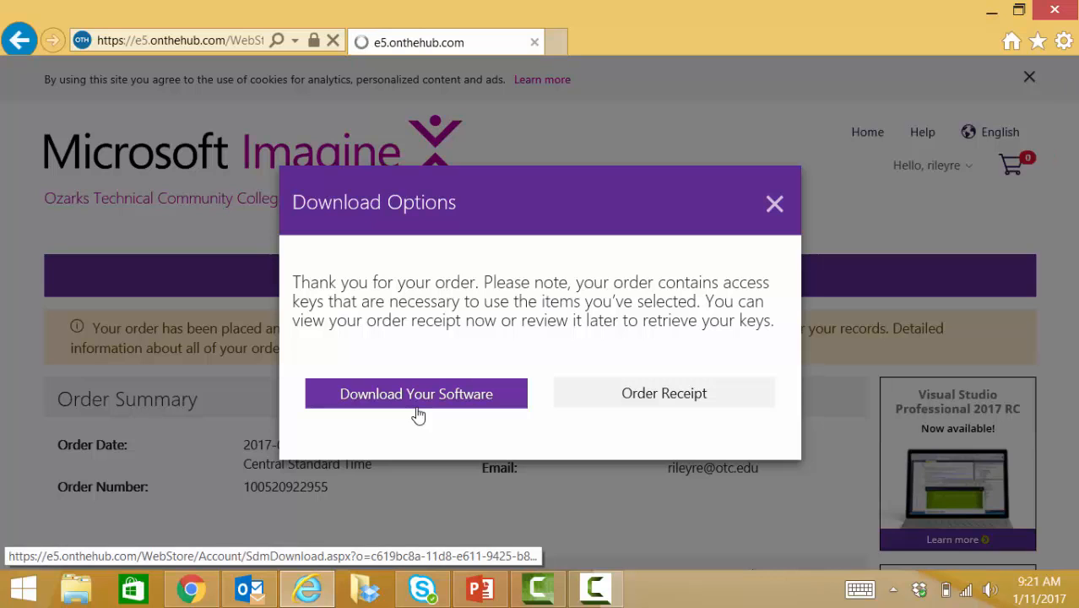
left_click(663, 393)
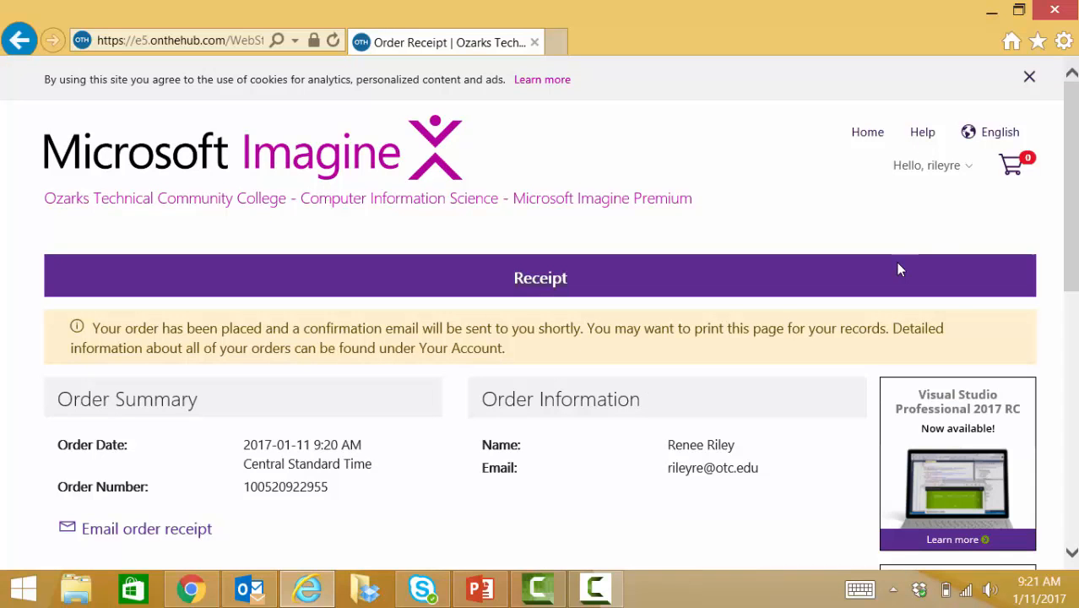
Scroll the receipt down to the Visio DVD item and its product key.
scroll("down", 3)
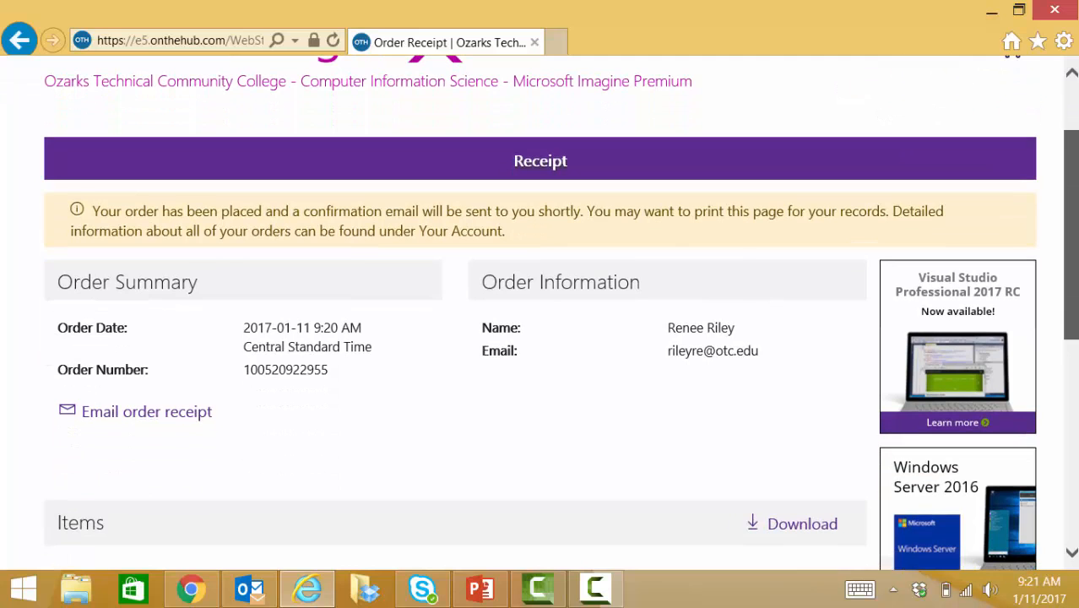
scroll("down", 3)
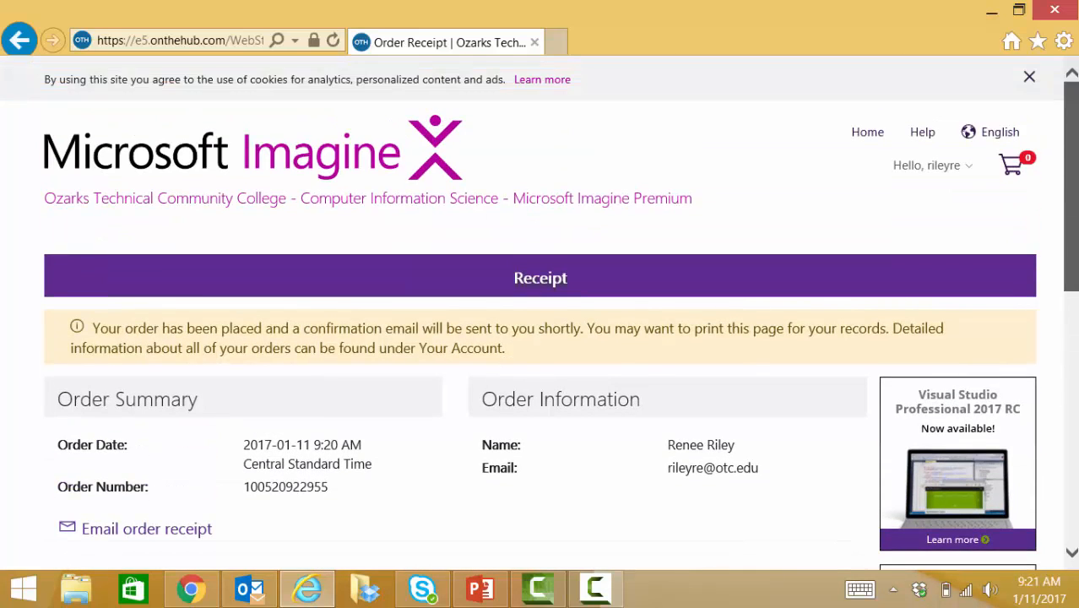
scroll("down", 3)
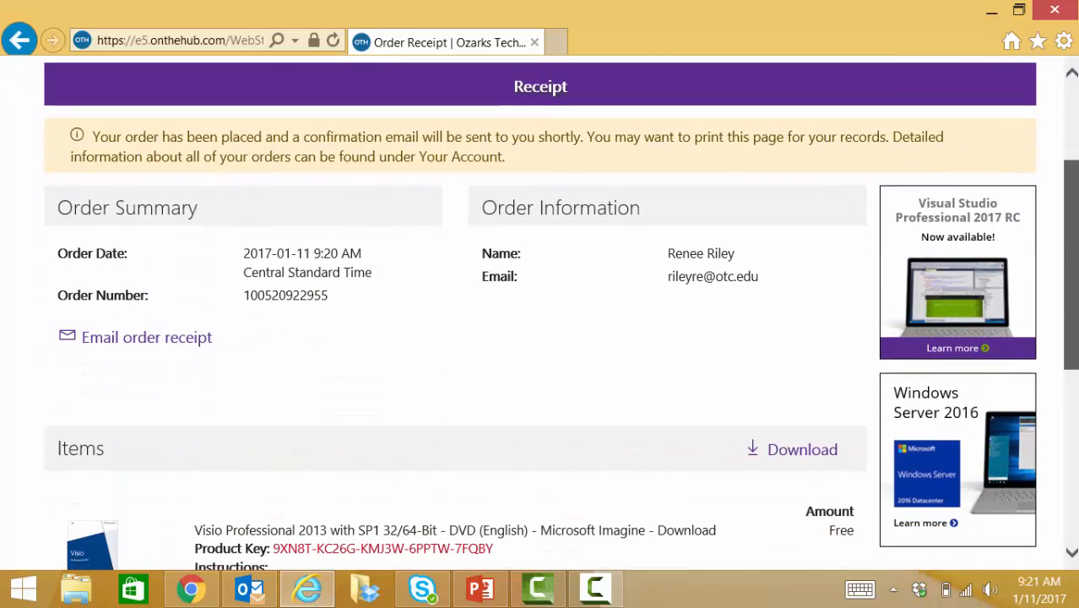
scroll("down", 3)
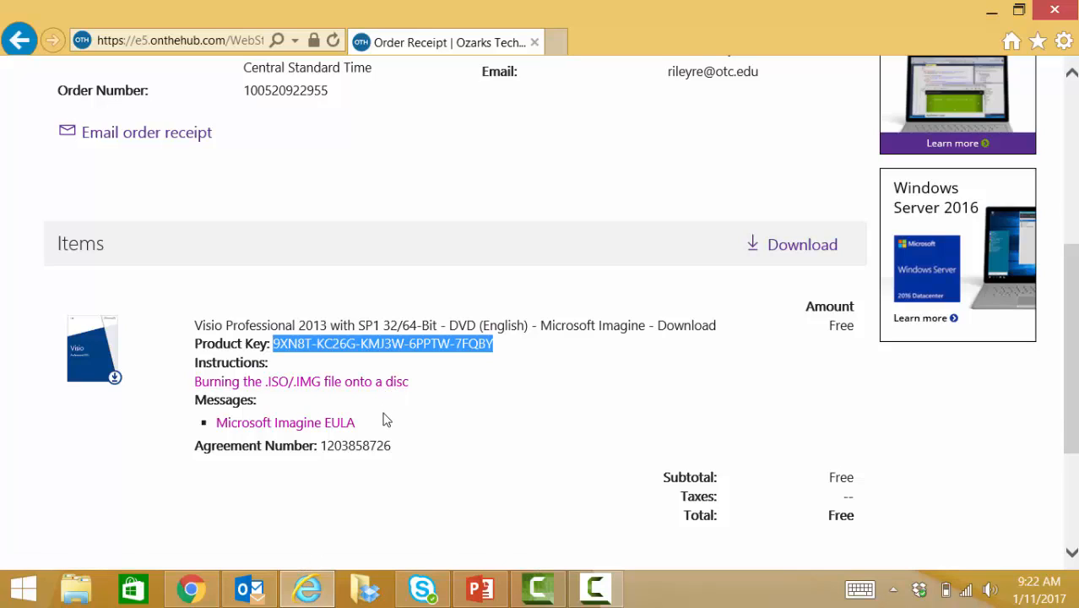
mouse_move(285, 422)
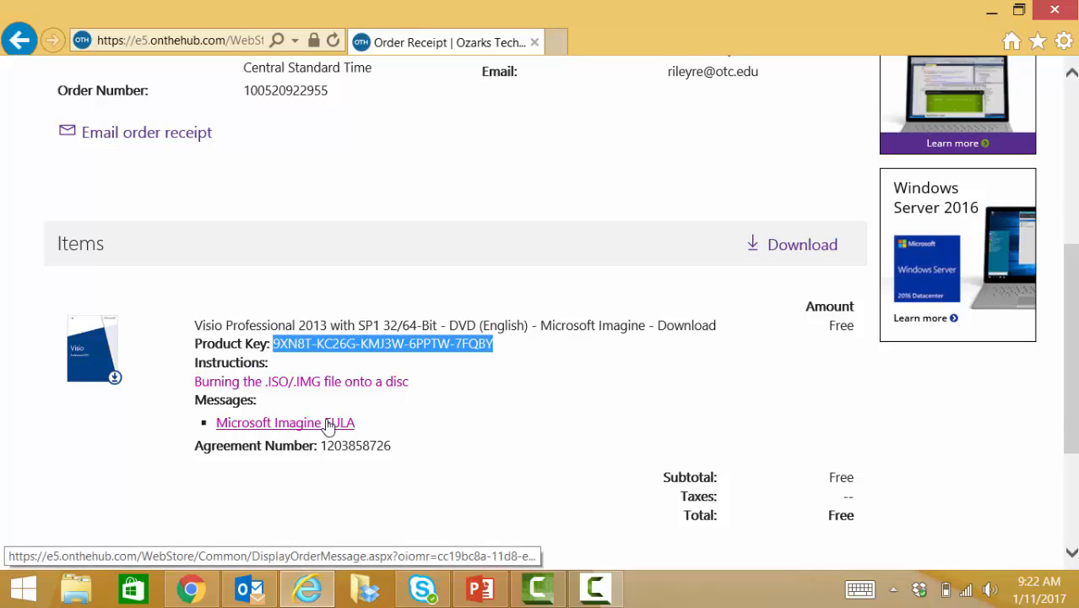
mouse_move(396, 431)
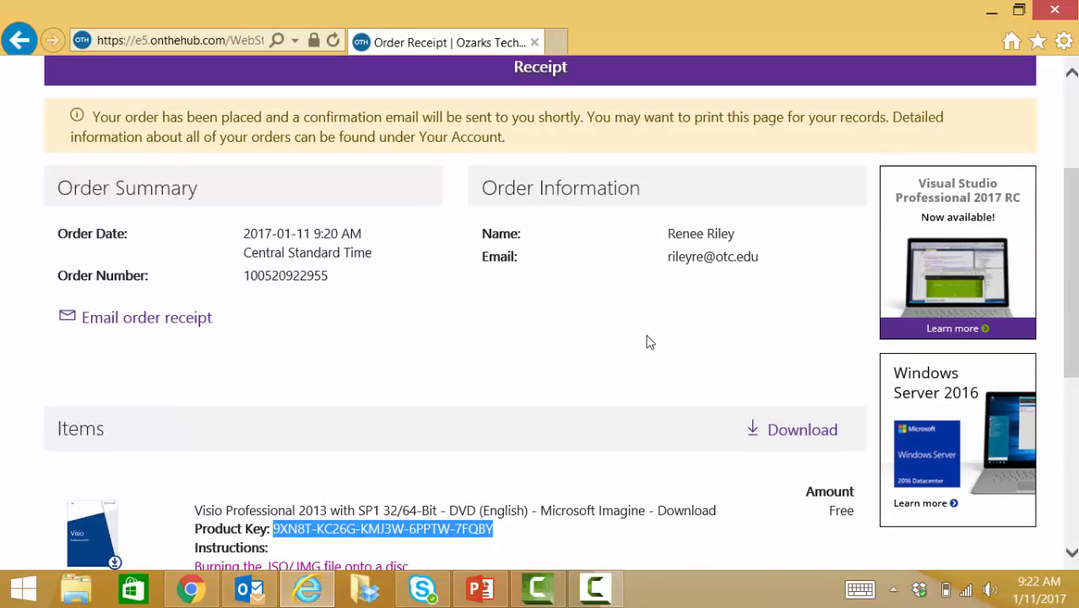
mouse_move(800, 429)
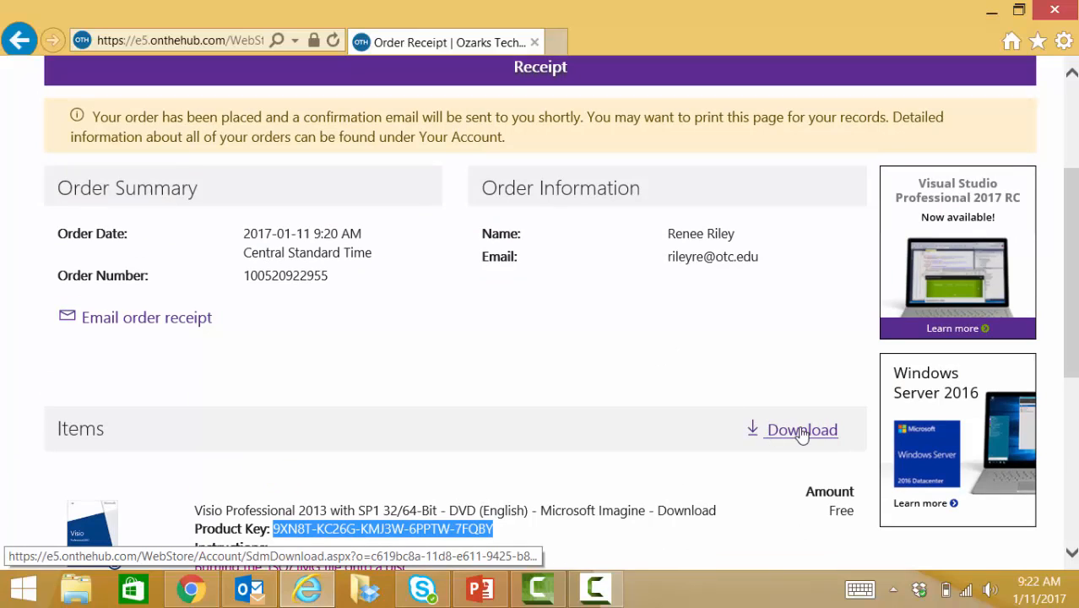
Open the Visio item's Download link and switch to the new Downloads tab.
left_click(801, 430)
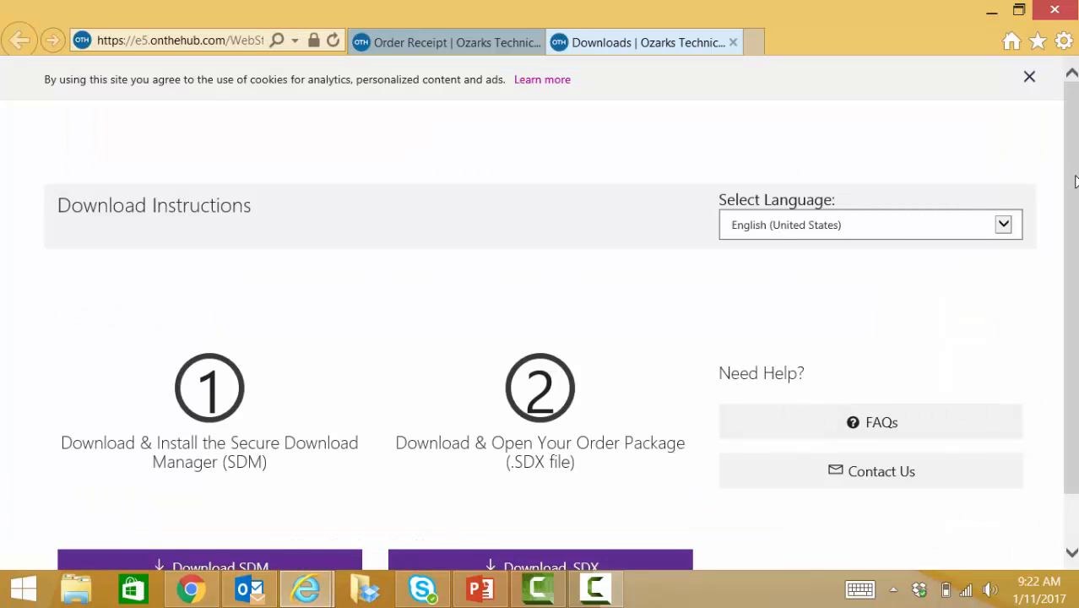
left_click(1030, 76)
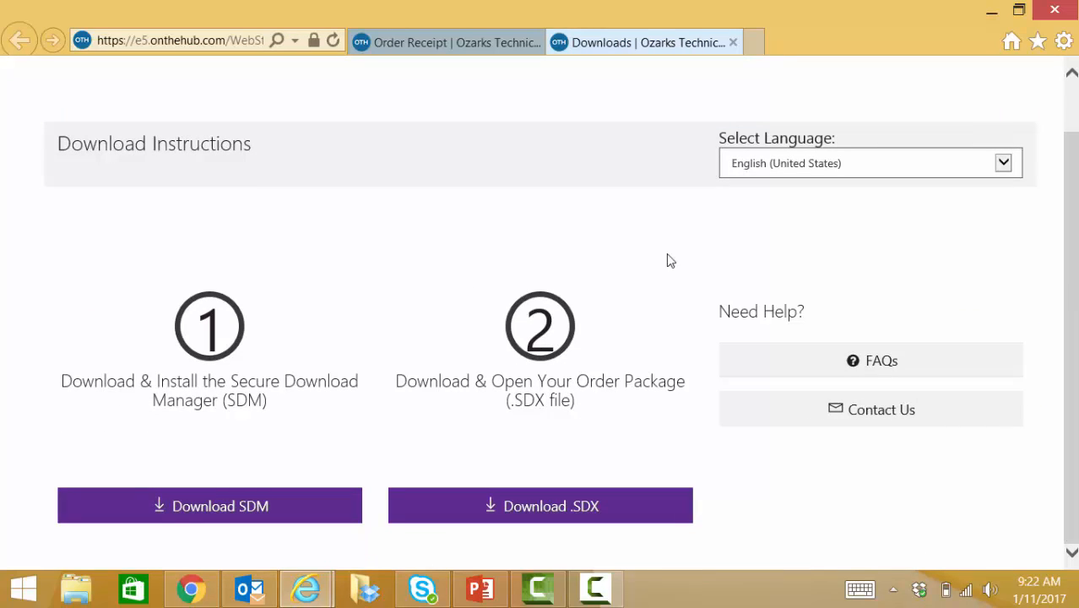
mouse_move(397, 279)
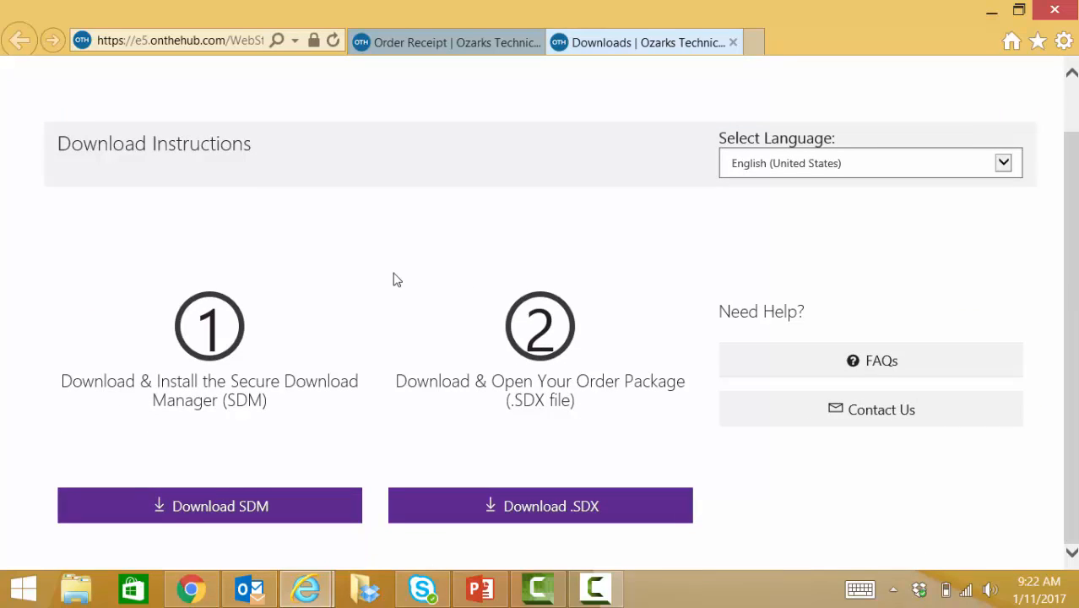
mouse_move(296, 306)
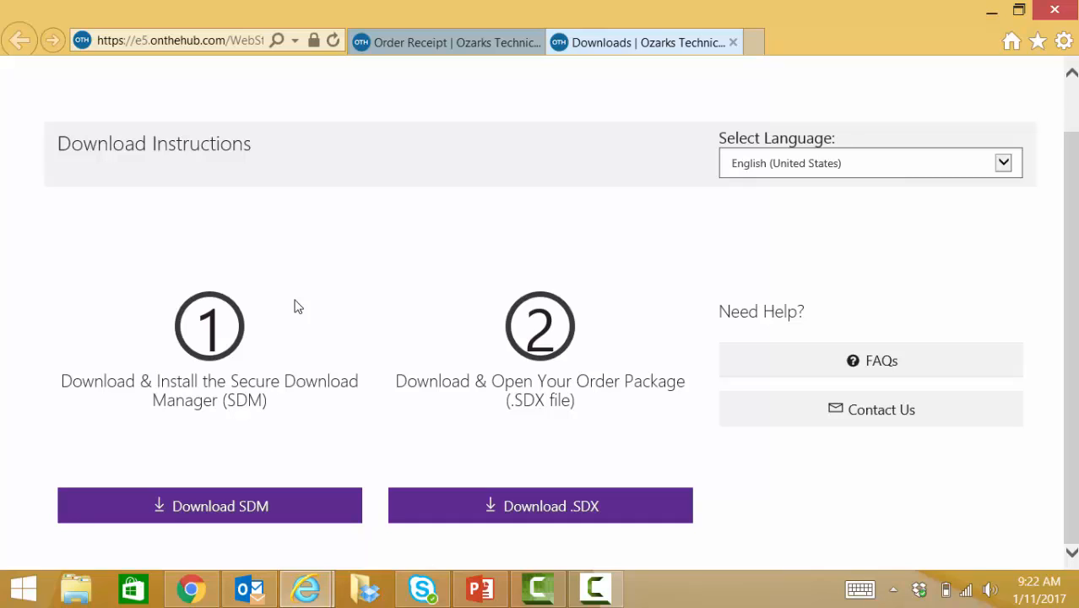
mouse_move(210, 450)
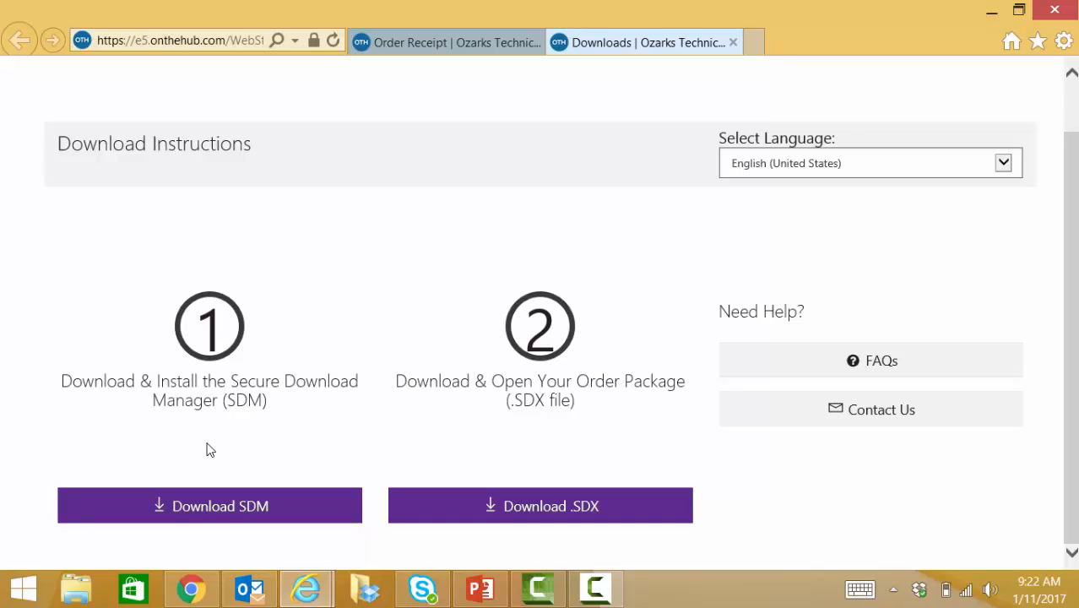